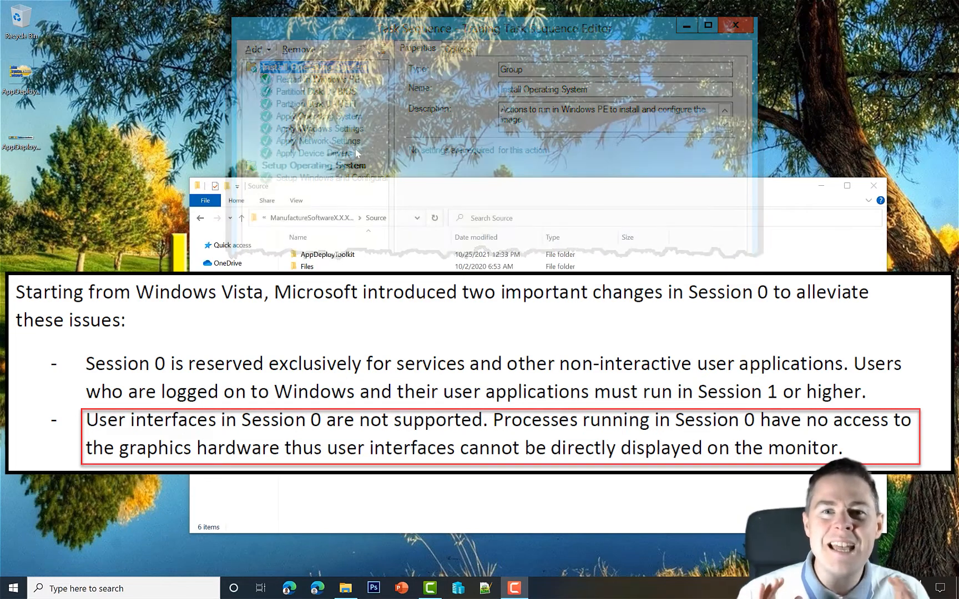
Step: Launch Task Manager with Ctrl+Shift+Esc and approve the UAC elevation prompt
{"action": "left_click", "coordinate": [734, 25]}
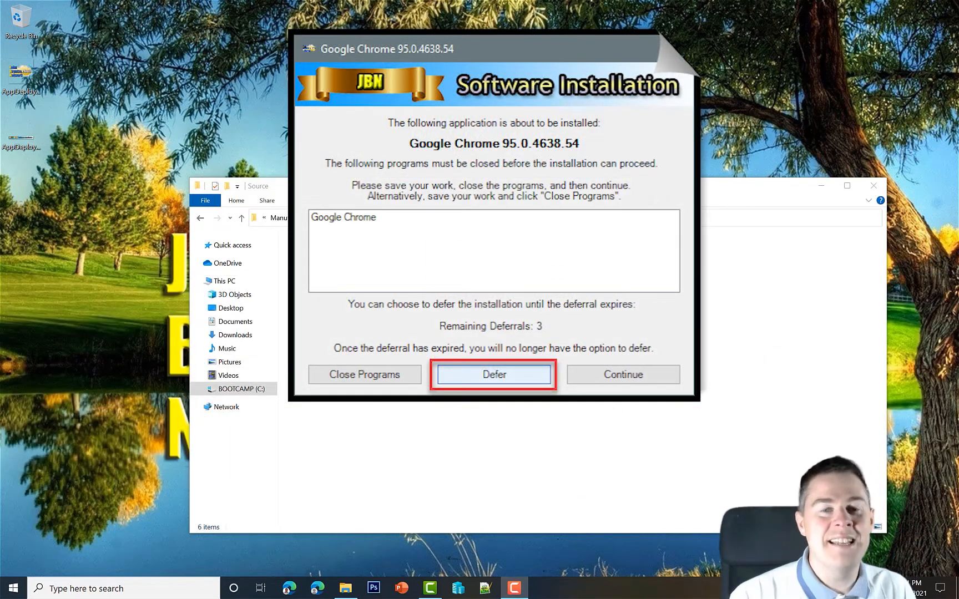
{"action": "left_click", "coordinate": [493, 374]}
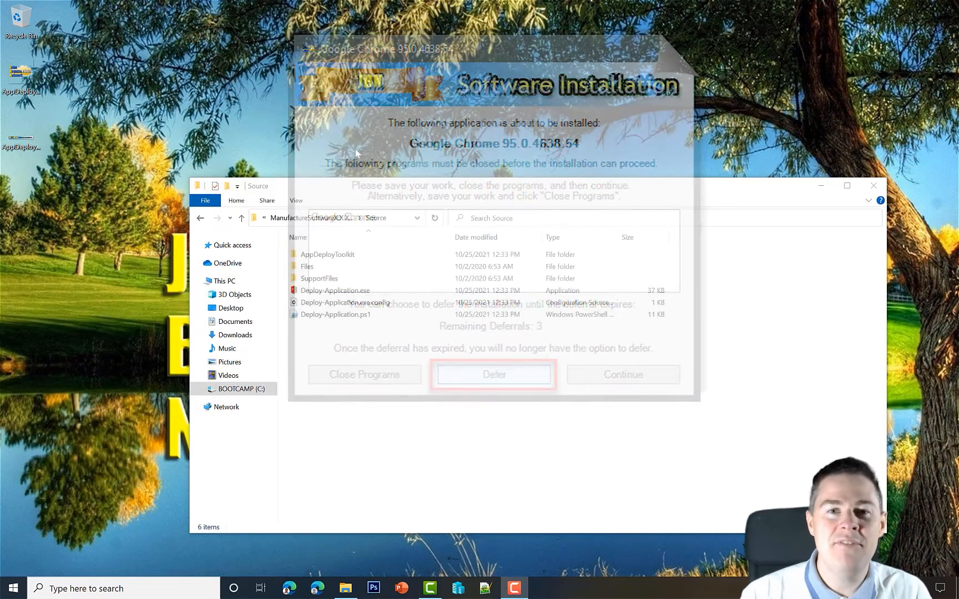
{"action": "left_click", "coordinate": [493, 374]}
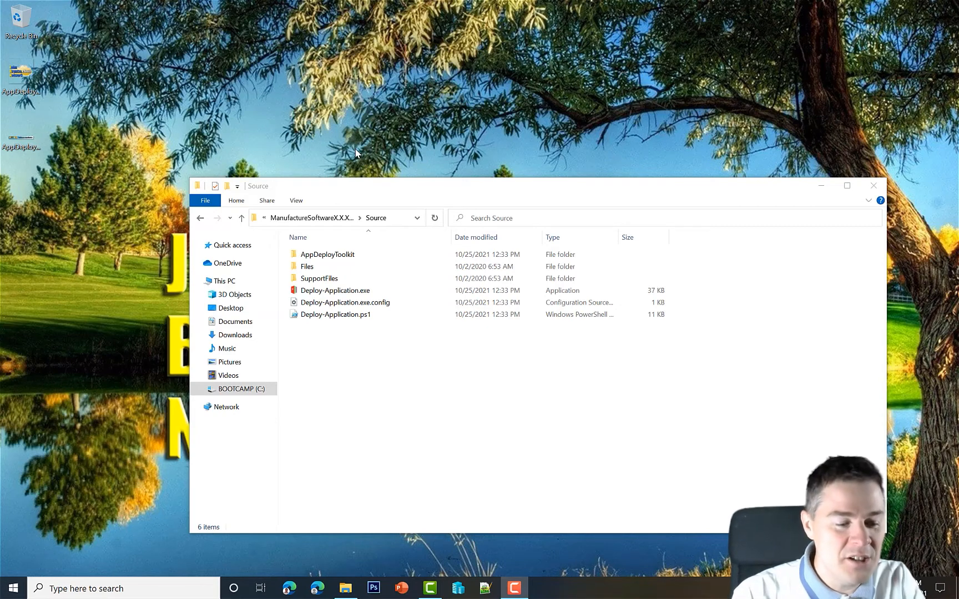
{"action": "key", "text": "ctrl+shift+esc"}
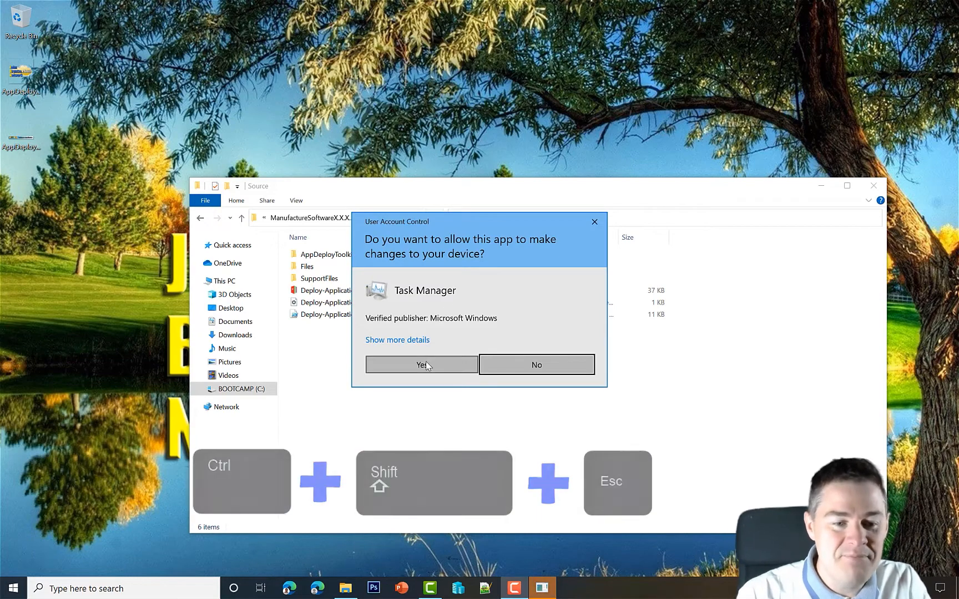
{"action": "left_click", "coordinate": [421, 365]}
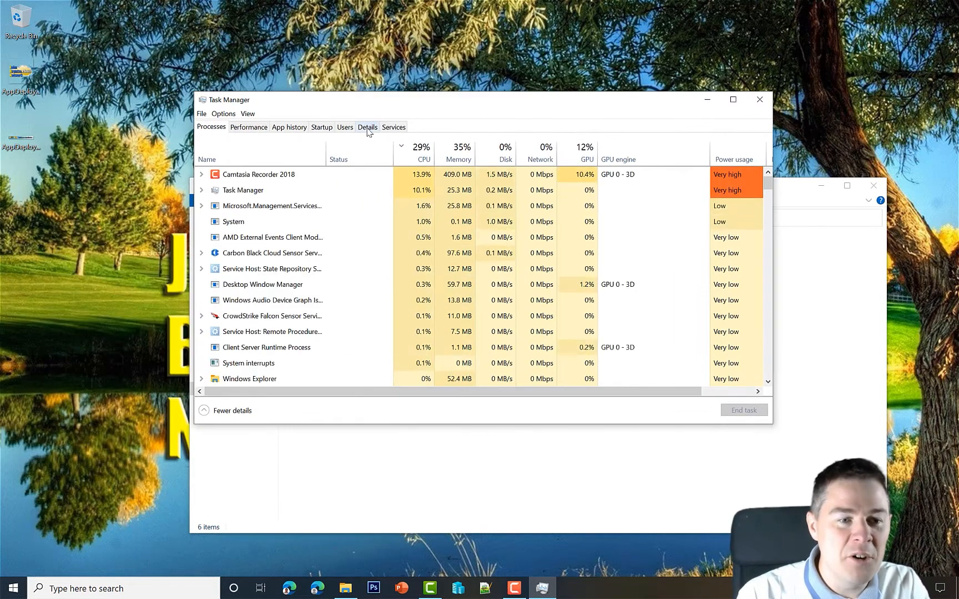
Step: Show the Details list with a Session ID column added and sort processes by session
{"action": "left_click", "coordinate": [367, 126]}
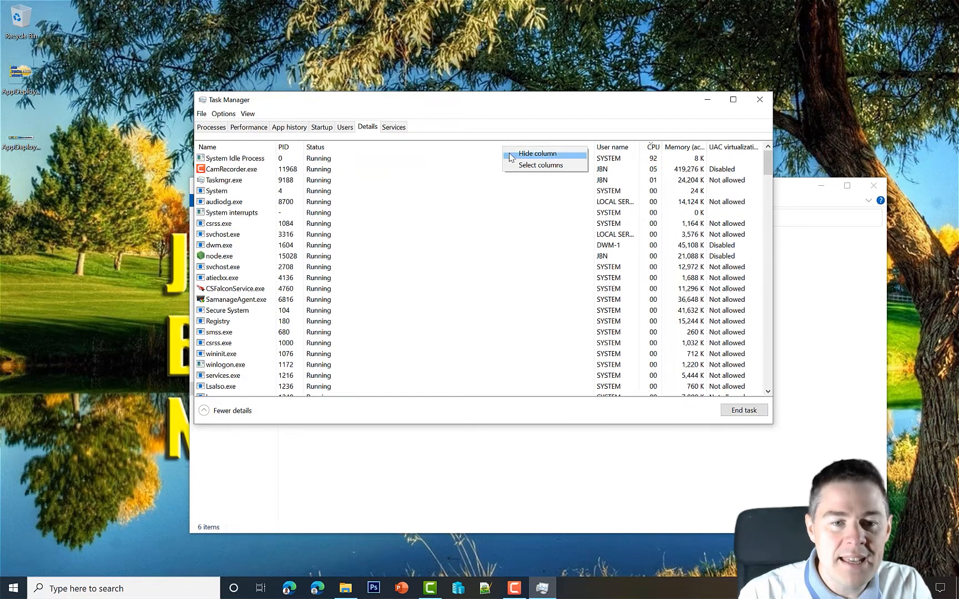
{"action": "left_click", "coordinate": [538, 164]}
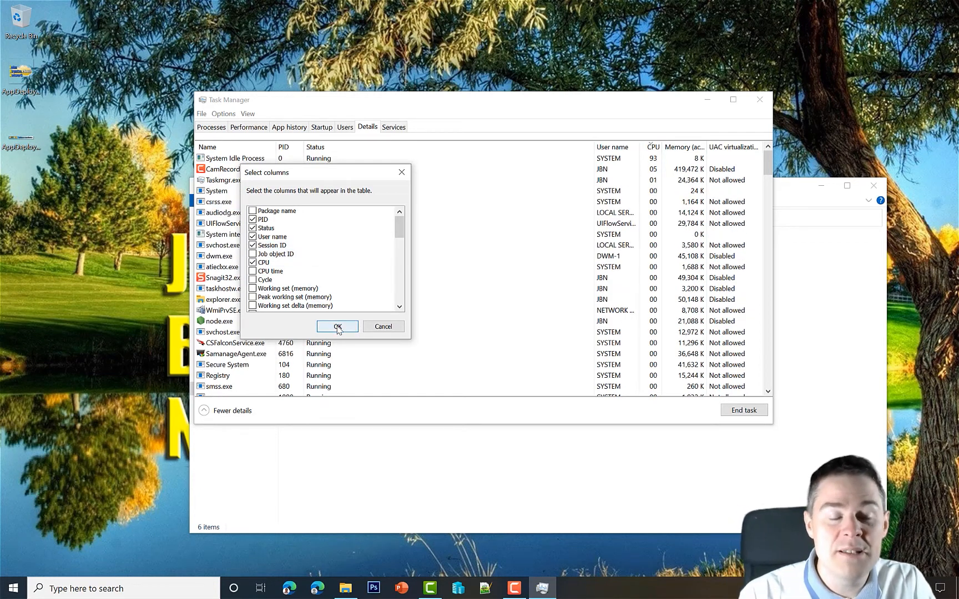
{"action": "left_click", "coordinate": [337, 326]}
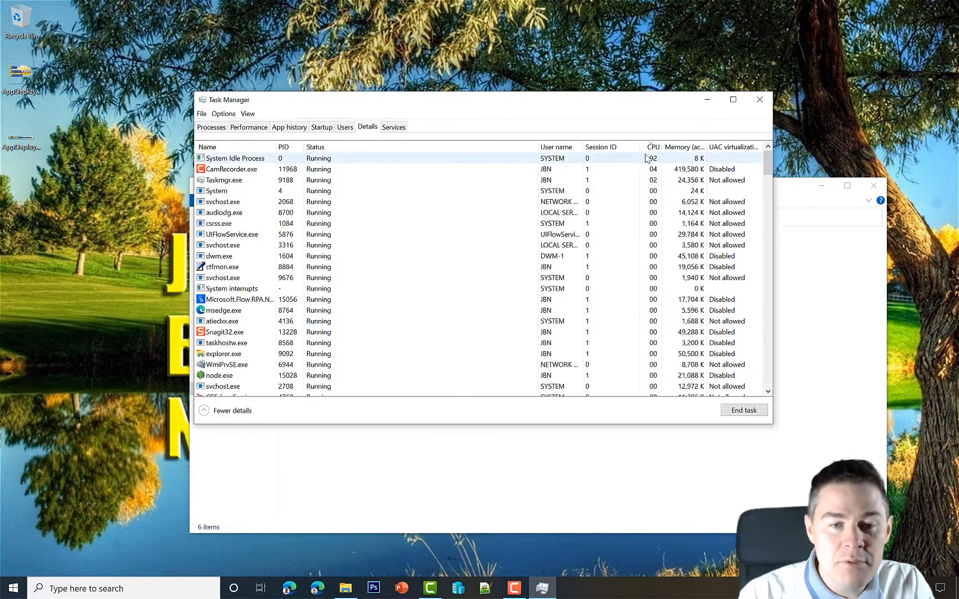
{"action": "left_click", "coordinate": [603, 146]}
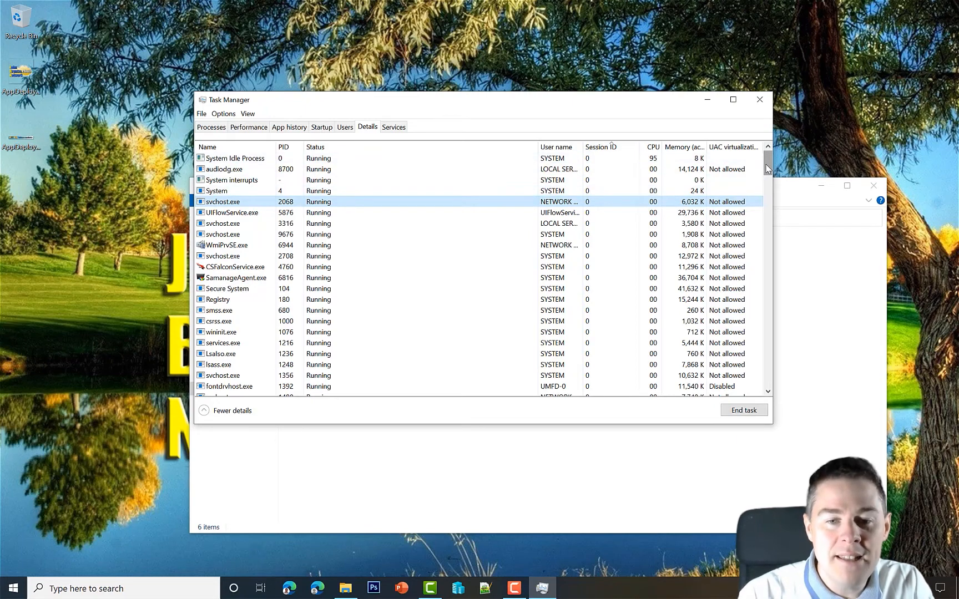
{"action": "scroll", "scroll_direction": "down", "scroll_amount": 3}
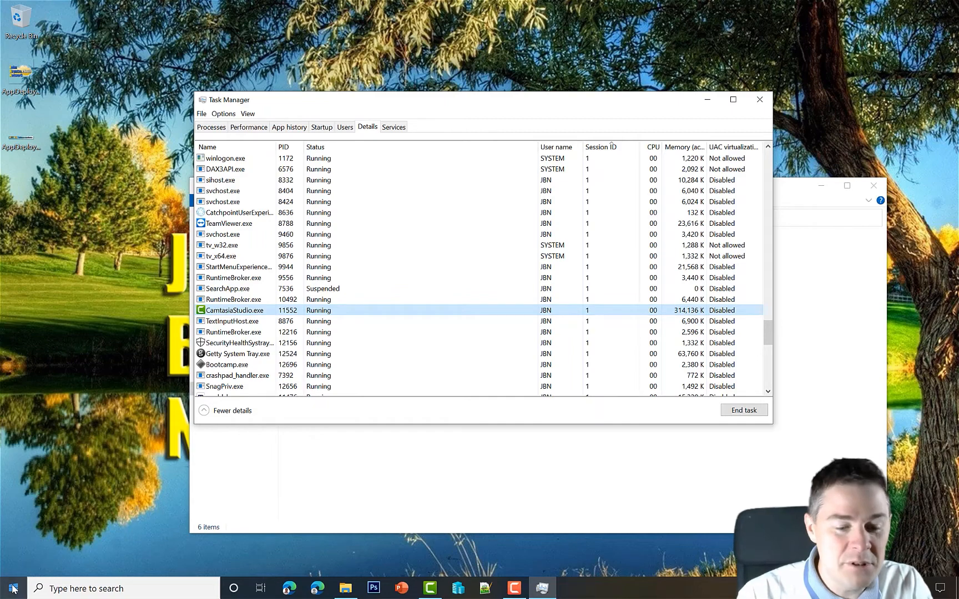
Step: Start Notepad from Start search, check it in the Details list, then close Notepad and Task Manager
{"action": "type", "text": "notepad"}
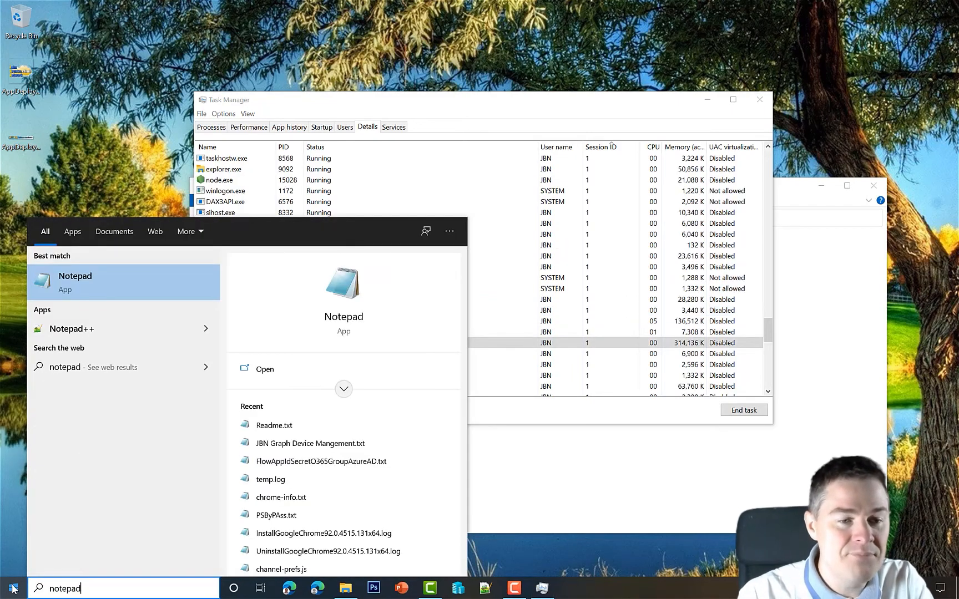
{"action": "left_click", "coordinate": [75, 282]}
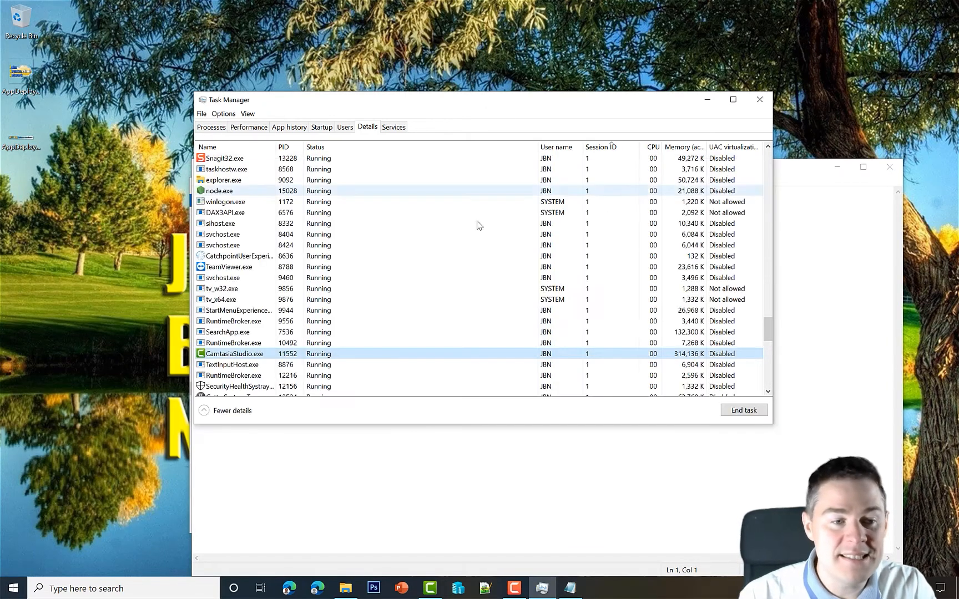
{"action": "left_click", "coordinate": [206, 147]}
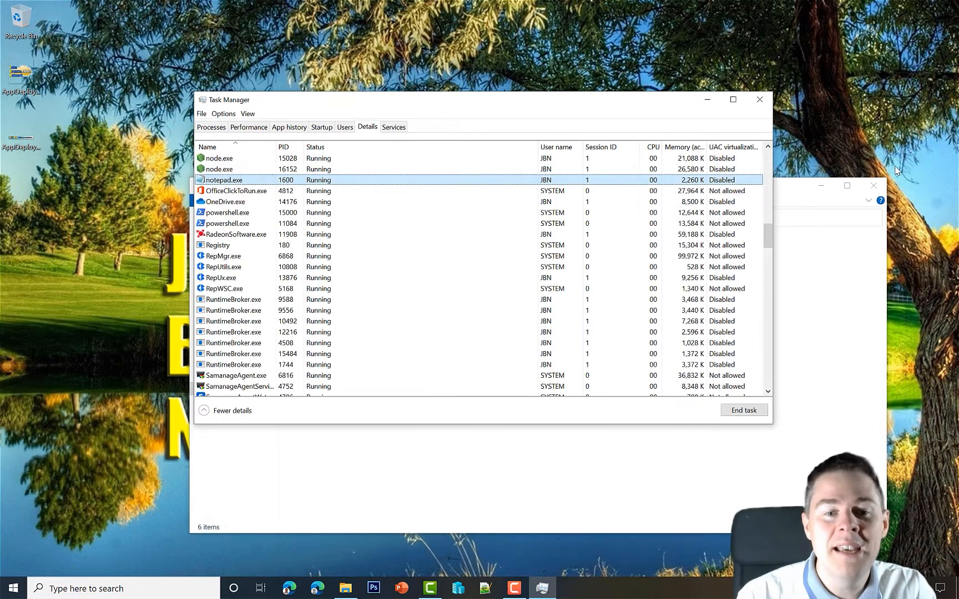
{"action": "left_click", "coordinate": [744, 410]}
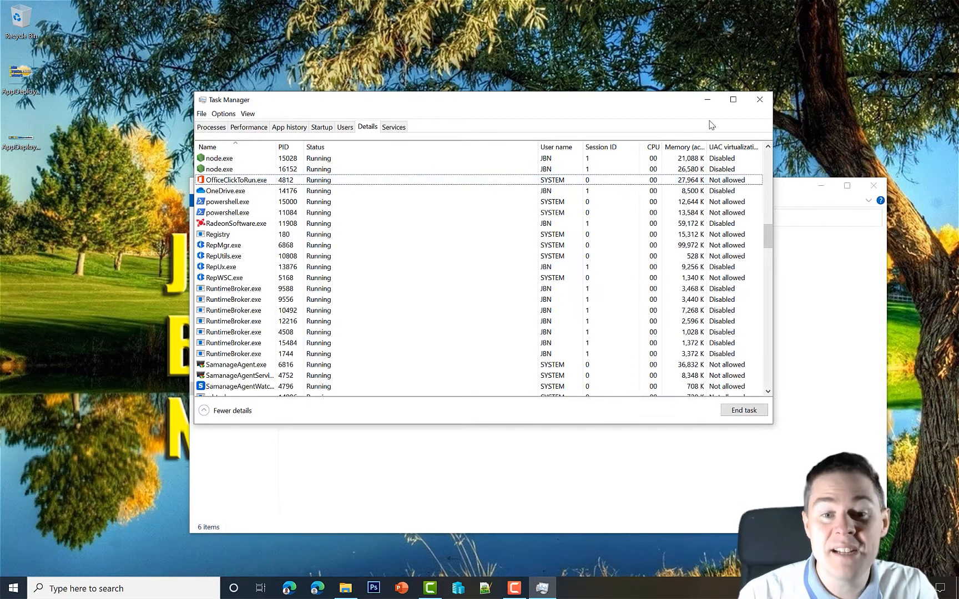
{"action": "mouse_move", "coordinate": [759, 98]}
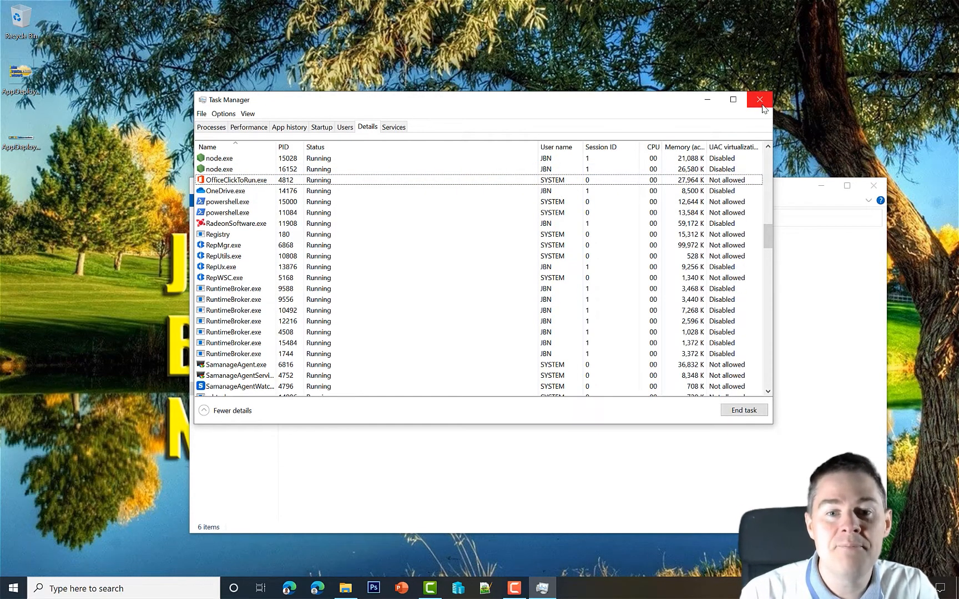
{"action": "left_click", "coordinate": [760, 100]}
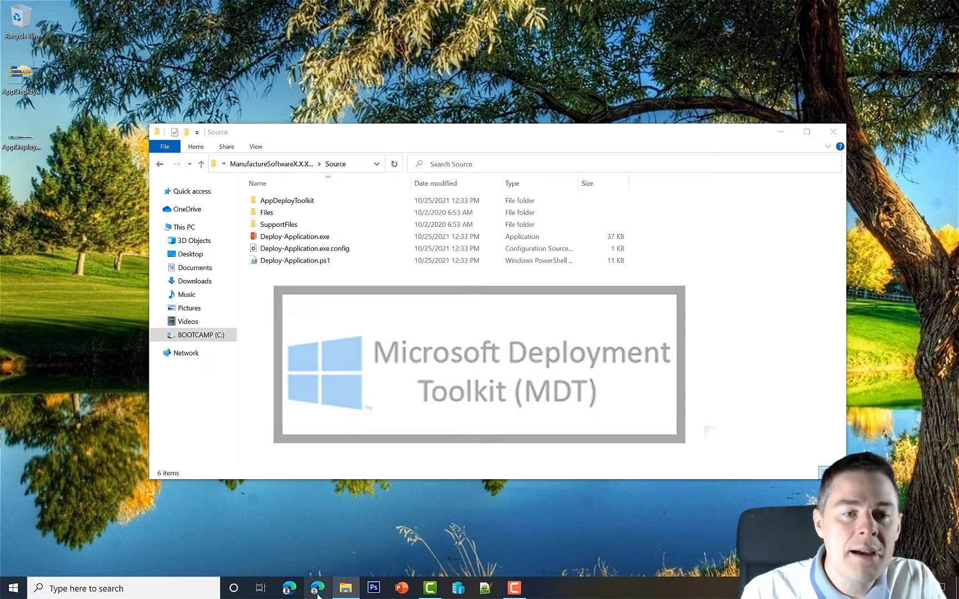
Step: Search "download MDT" in Edge and follow the microsoft.com Deployment Toolkit result
{"action": "left_click", "coordinate": [318, 589]}
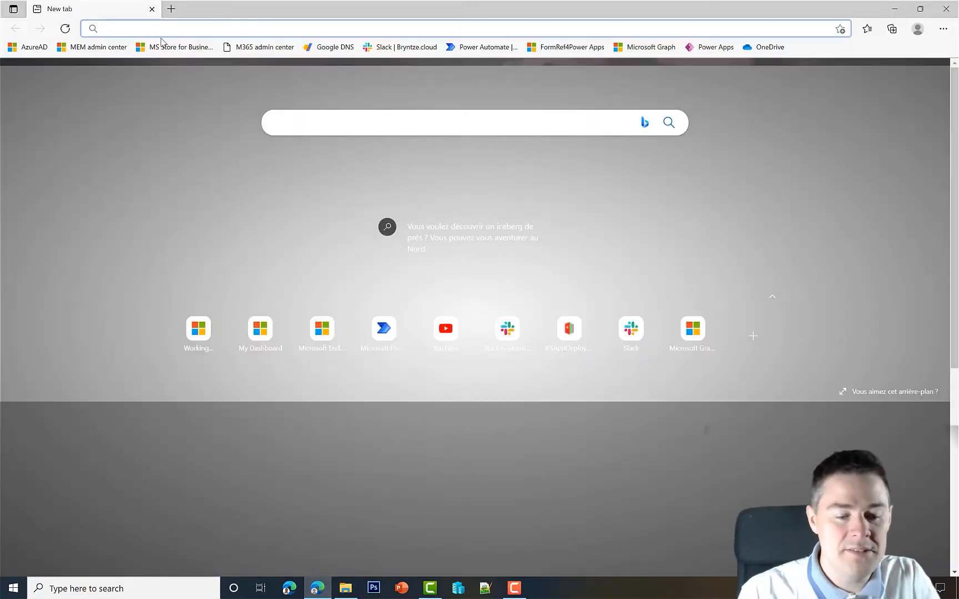
{"action": "type", "text": "download MDT"}
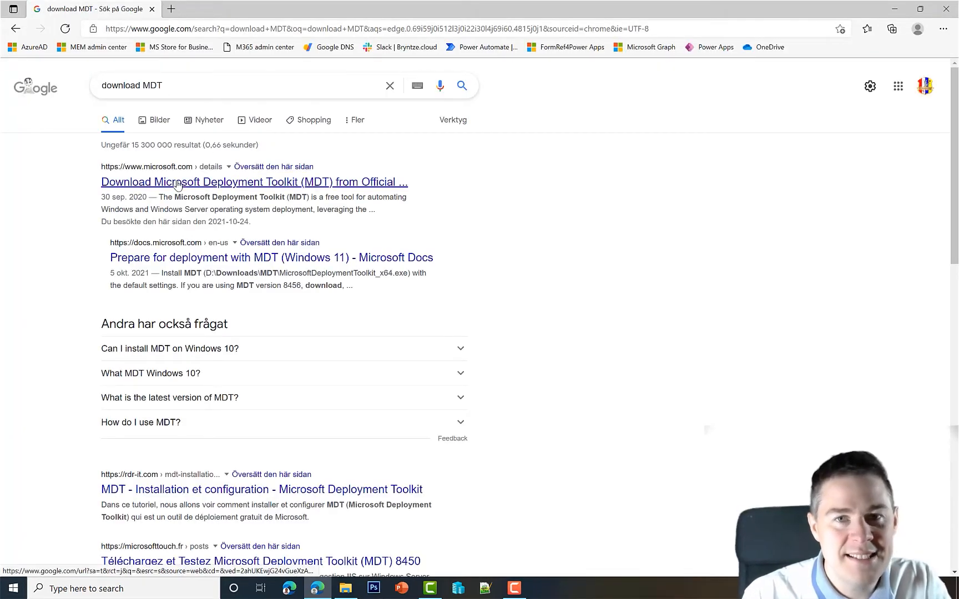
{"action": "left_click", "coordinate": [254, 182]}
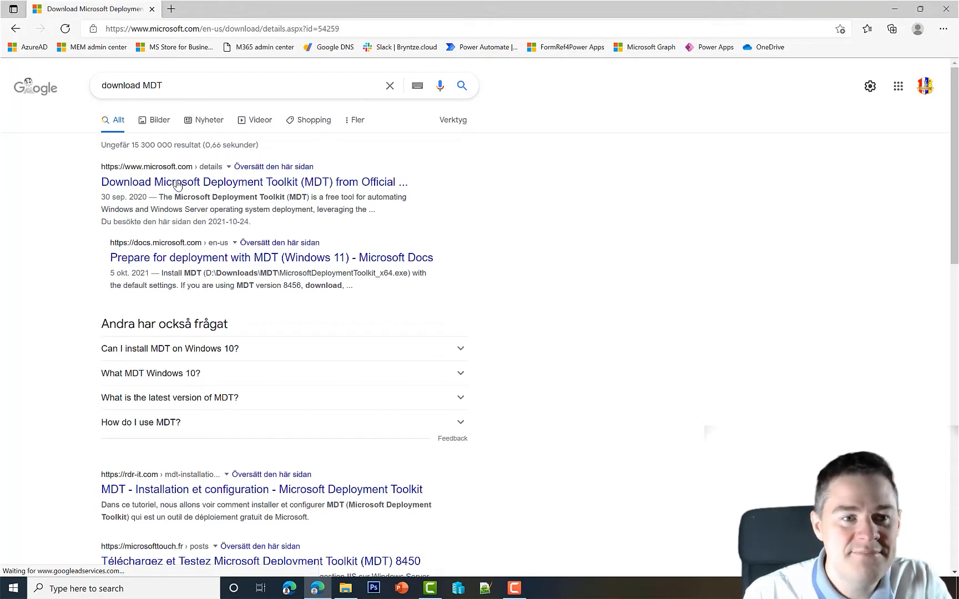
{"action": "mouse_move", "coordinate": [206, 189]}
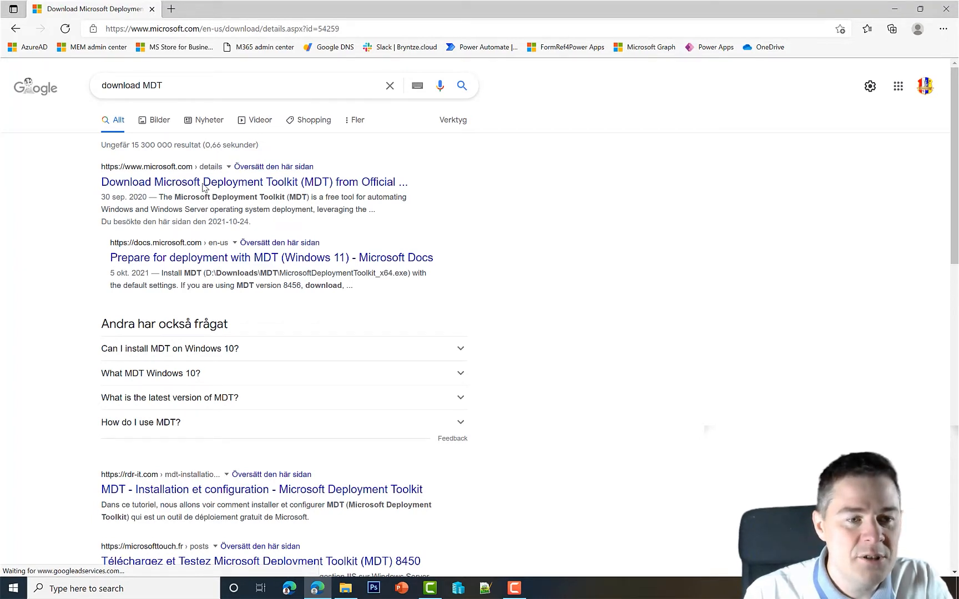
{"action": "left_click", "coordinate": [254, 182]}
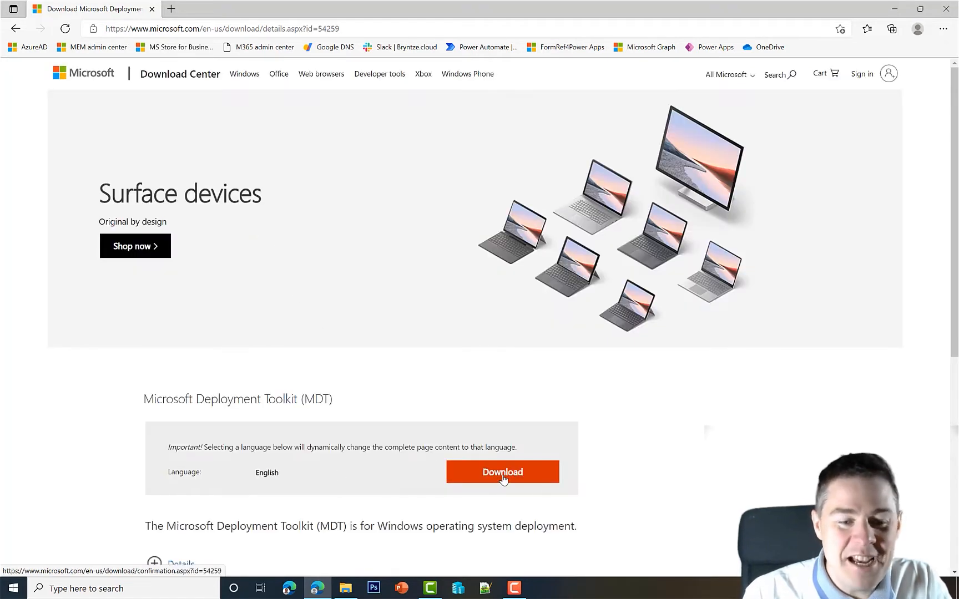
Step: Choose MicrosoftDeploymentToolkit_x64.msi in the download chooser and start the download
{"action": "left_click", "coordinate": [502, 472]}
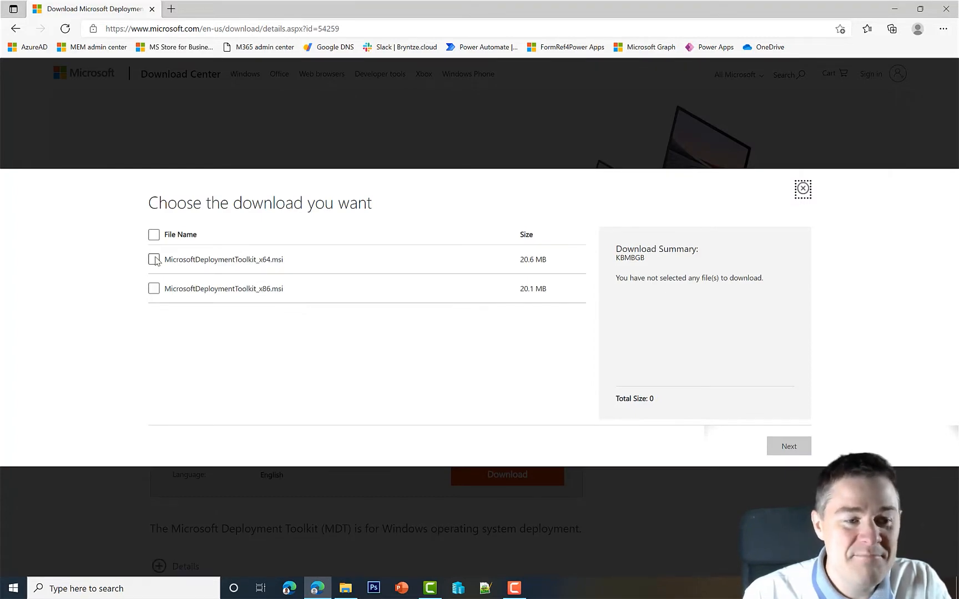
{"action": "left_click", "coordinate": [154, 260]}
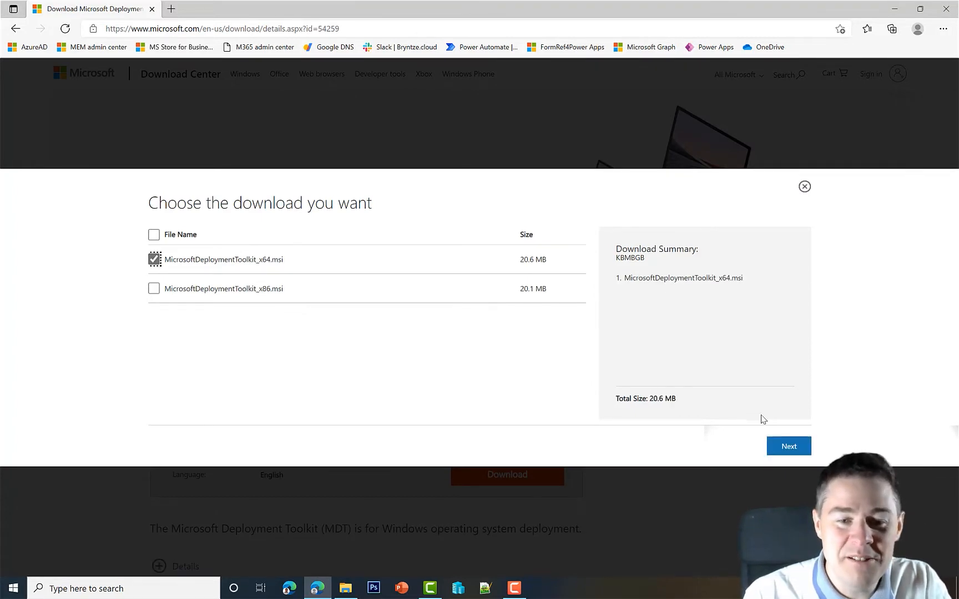
{"action": "left_click", "coordinate": [788, 447]}
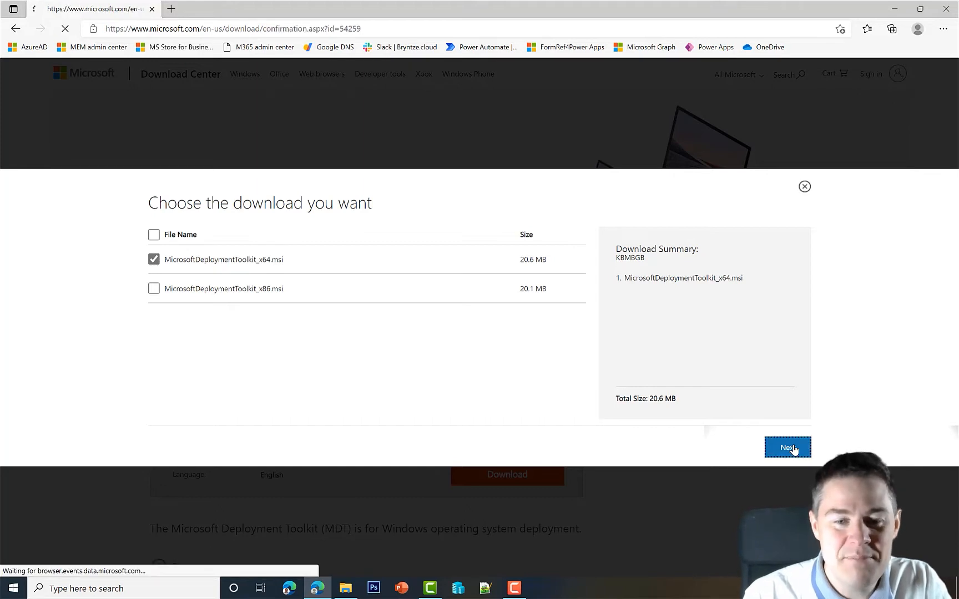
{"action": "left_click", "coordinate": [788, 448]}
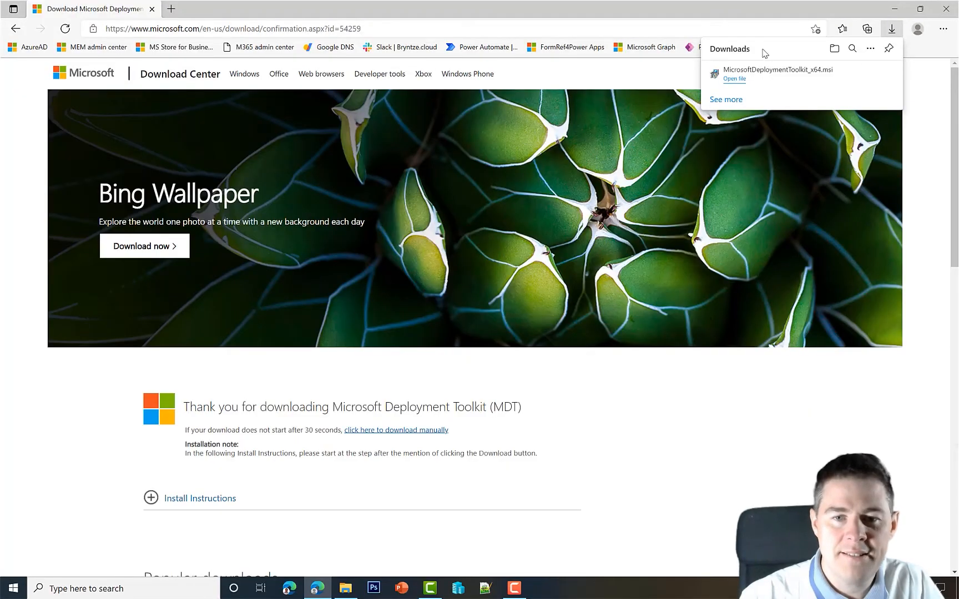
Step: Show the downloaded MSI in Downloads and choose Install from its context menu
{"action": "left_click", "coordinate": [853, 73]}
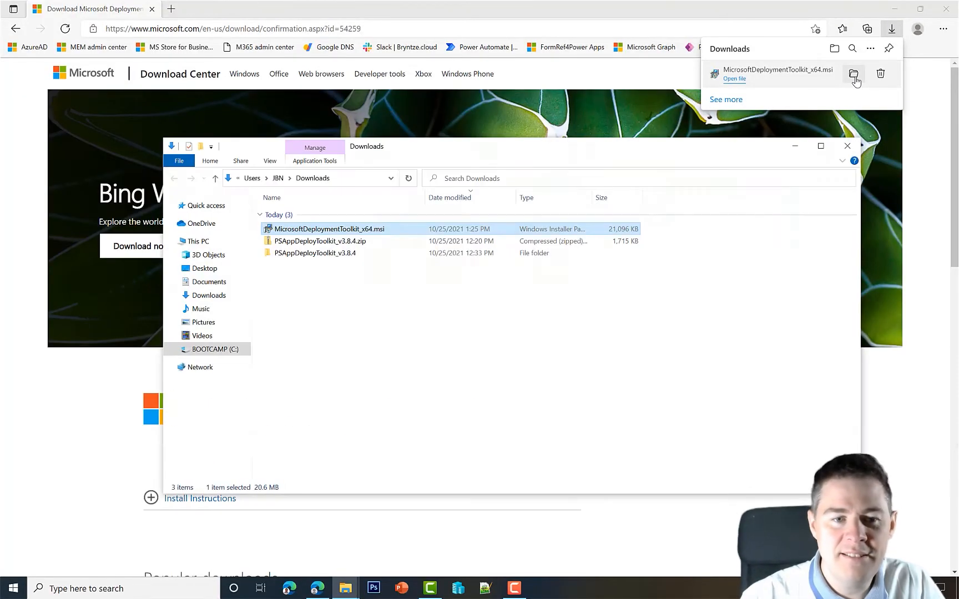
{"action": "right_click", "coordinate": [329, 229]}
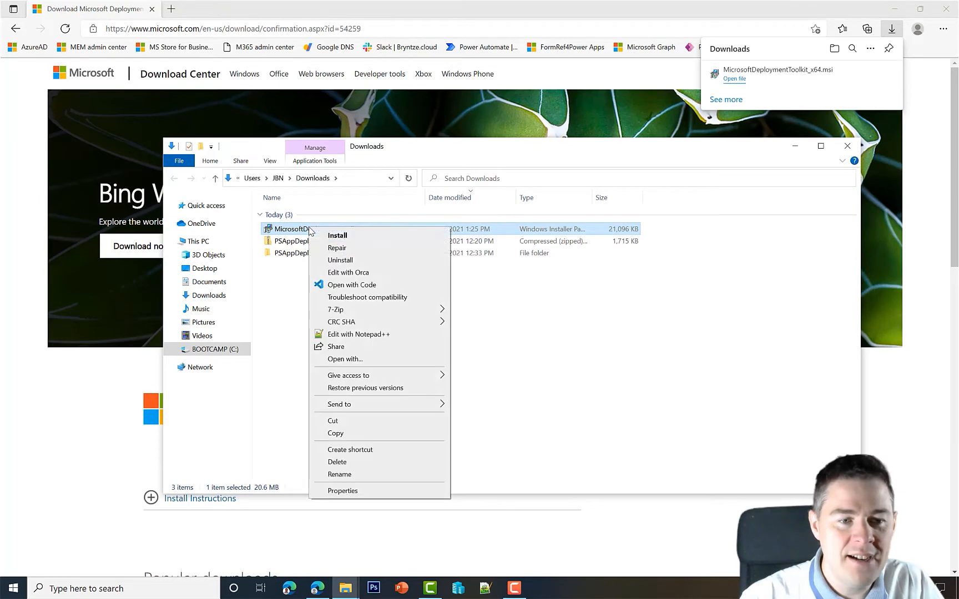
{"action": "left_click", "coordinate": [338, 235]}
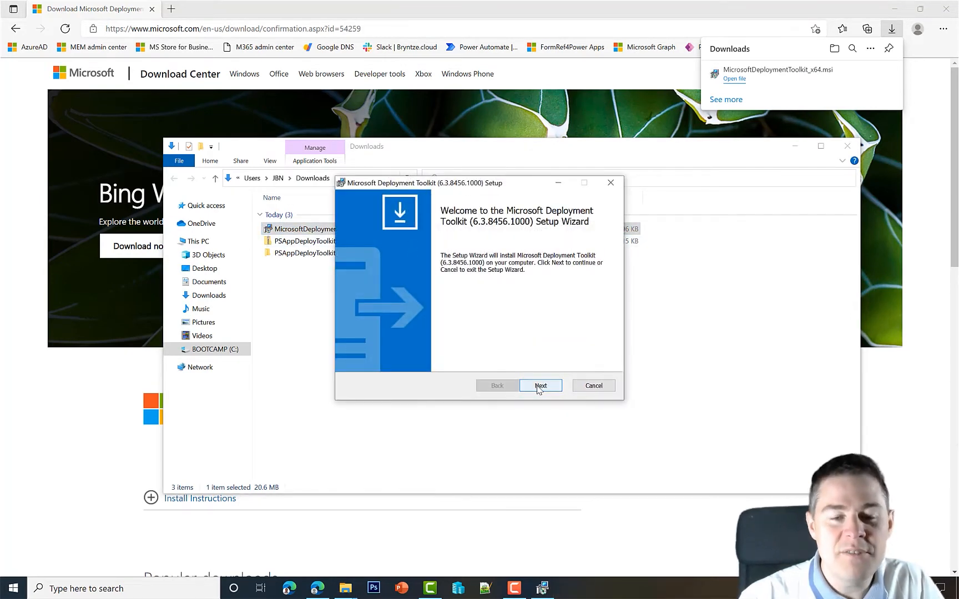
Step: Accept the license terms and adjust the Documents feature on the feature-selection page
{"action": "left_click", "coordinate": [539, 385]}
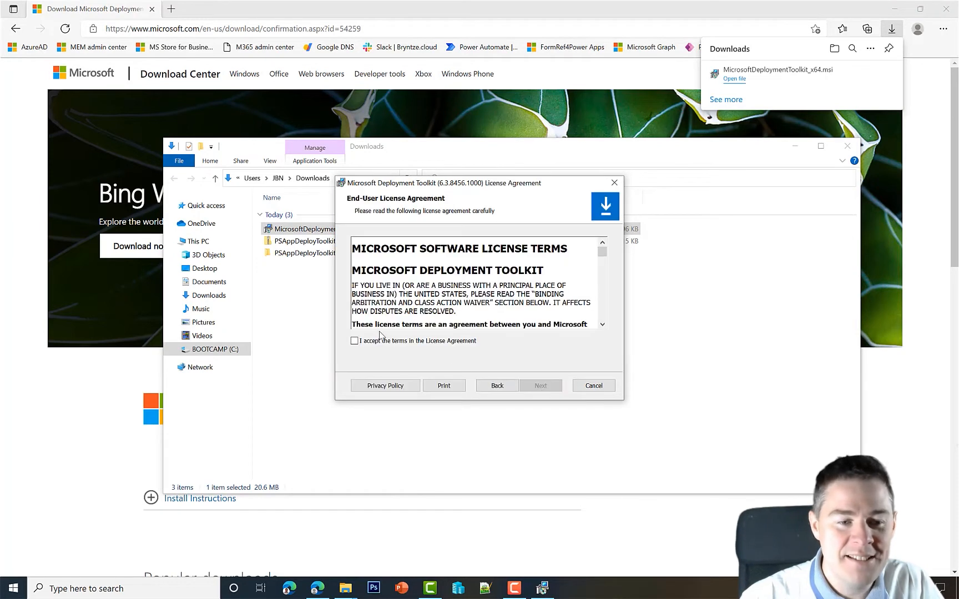
{"action": "left_click", "coordinate": [354, 341]}
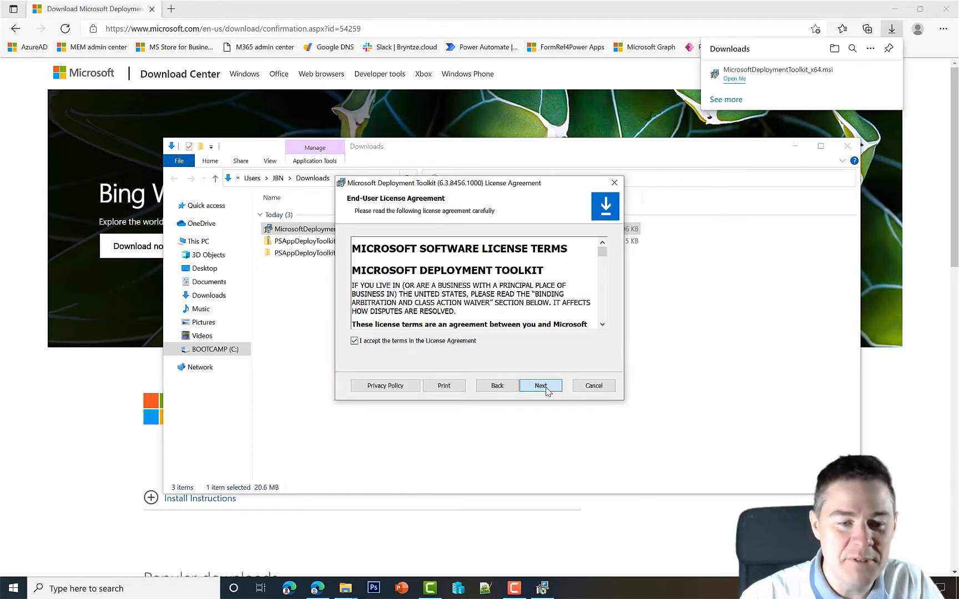
{"action": "left_click", "coordinate": [541, 386]}
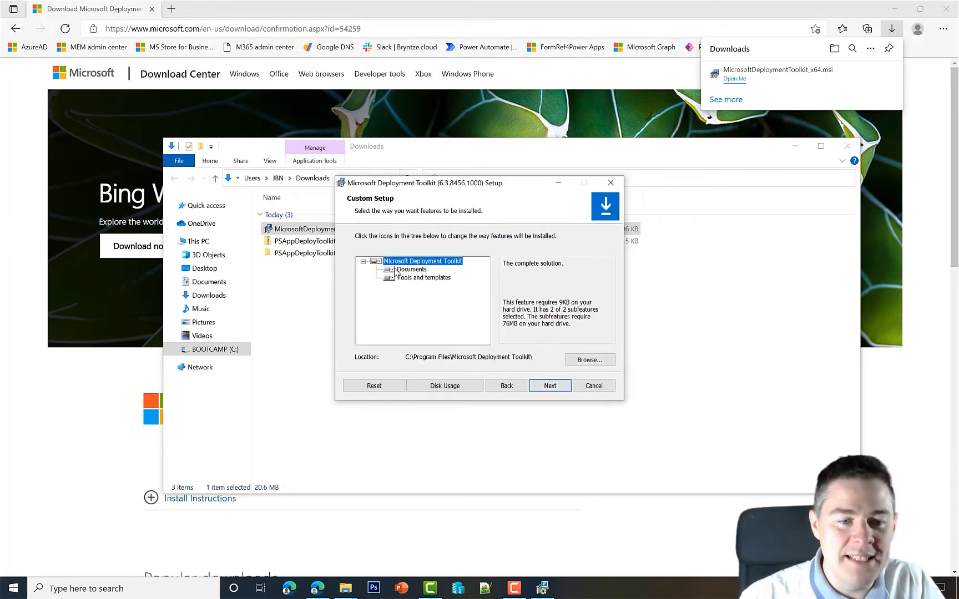
{"action": "left_click", "coordinate": [388, 268]}
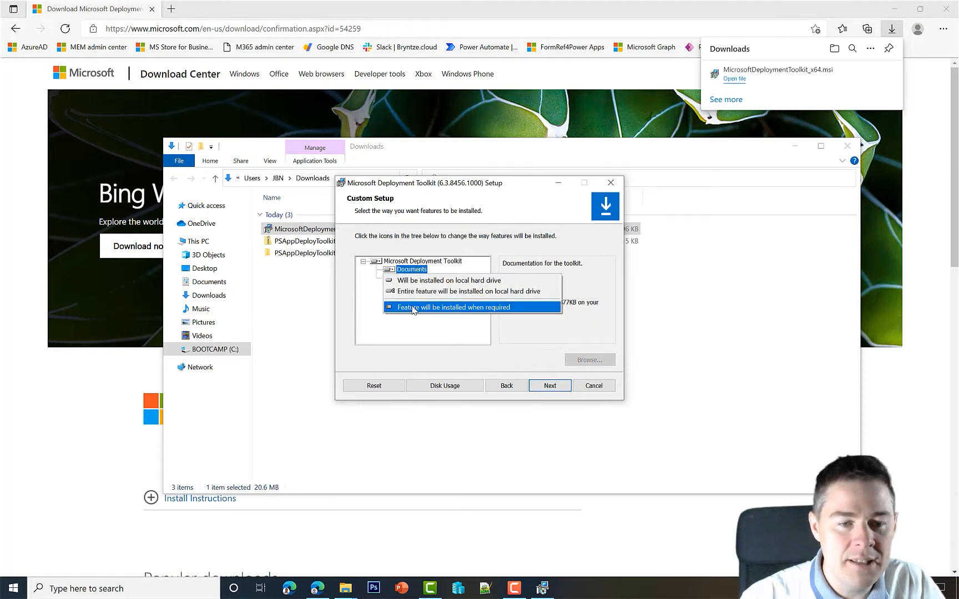
{"action": "mouse_move", "coordinate": [419, 291]}
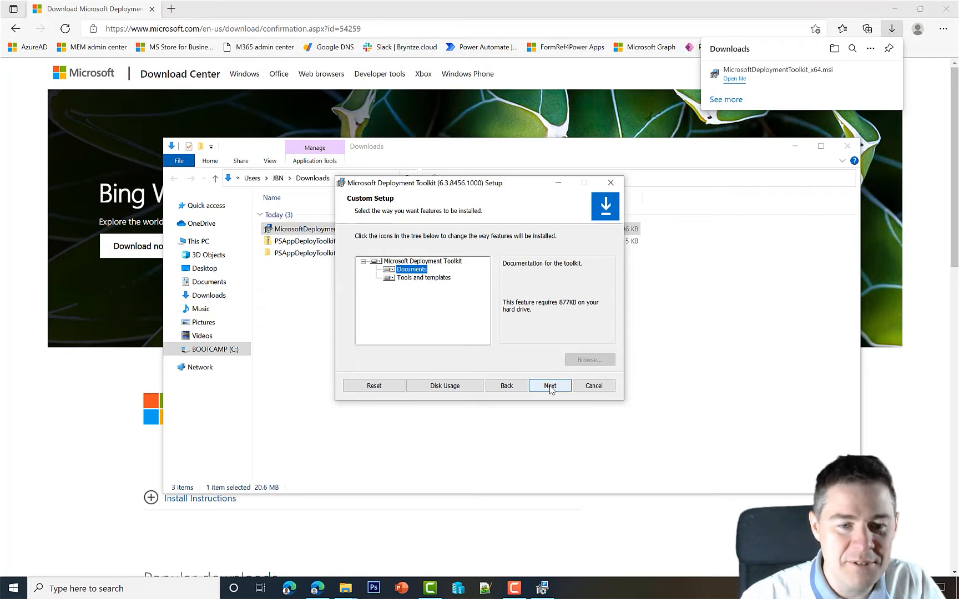
{"action": "left_click", "coordinate": [549, 385]}
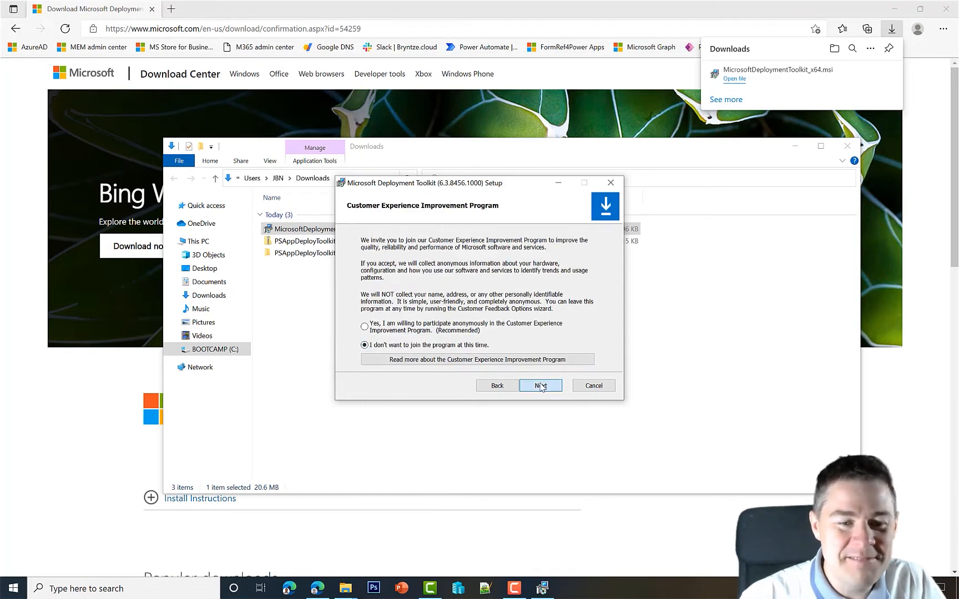
Step: Decline the improvement program, approve UAC, and finish the MDT 6.3.8456.1000 install
{"action": "left_click", "coordinate": [540, 385]}
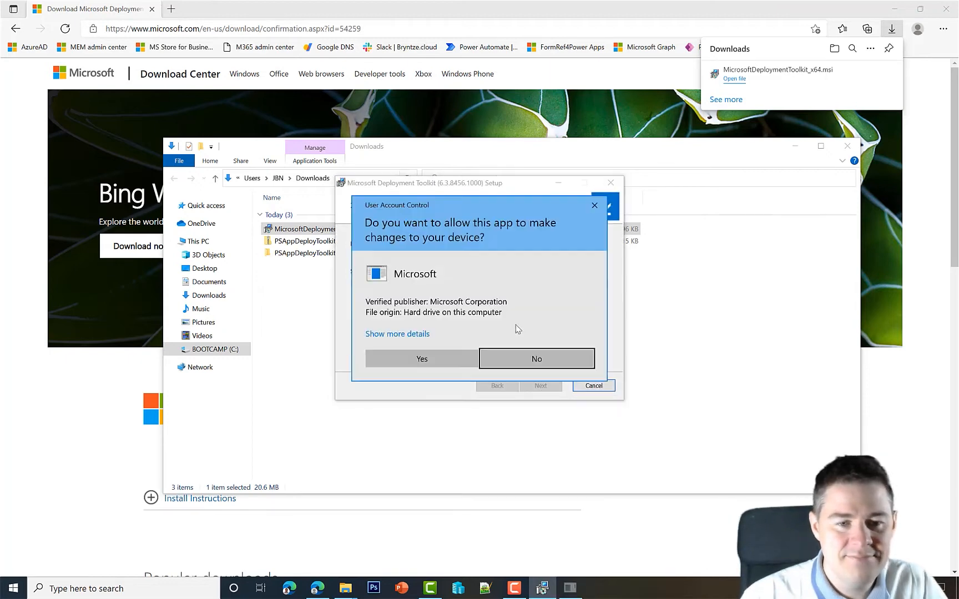
{"action": "left_click", "coordinate": [420, 359]}
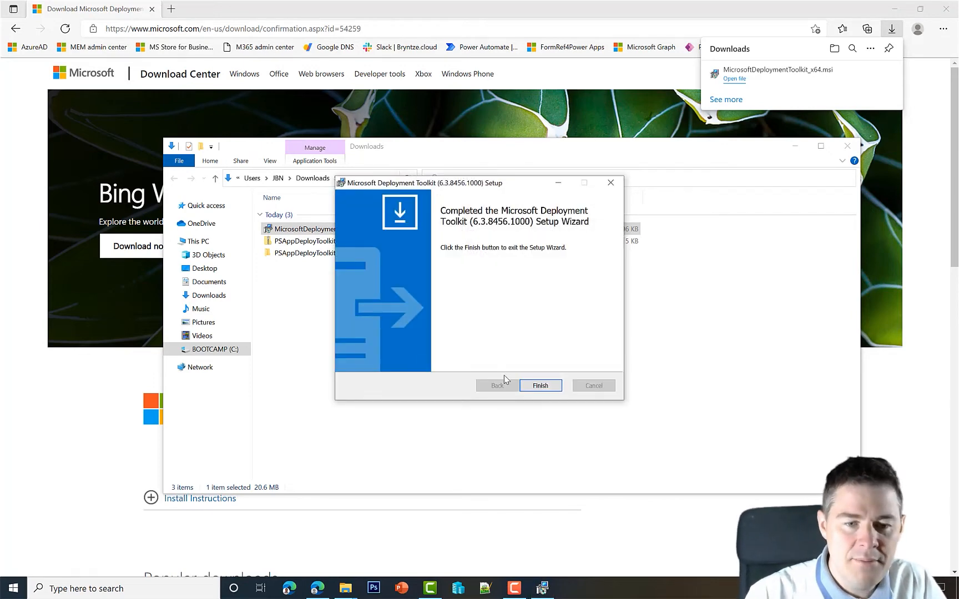
{"action": "left_click", "coordinate": [540, 385]}
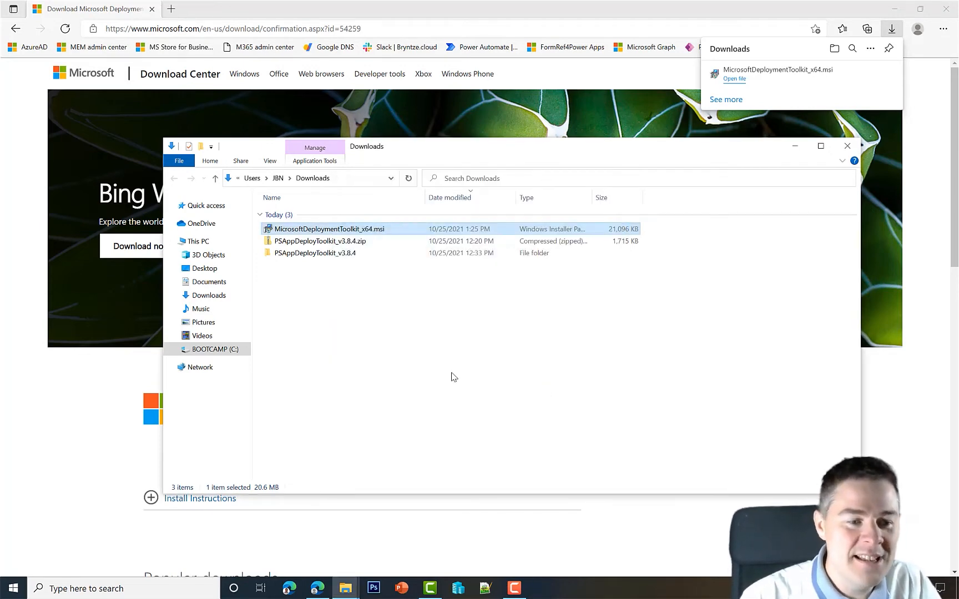
Step: Browse C:\Program Files\Microsoft Deployment Toolkit into its Templates folder
{"action": "left_click", "coordinate": [215, 350]}
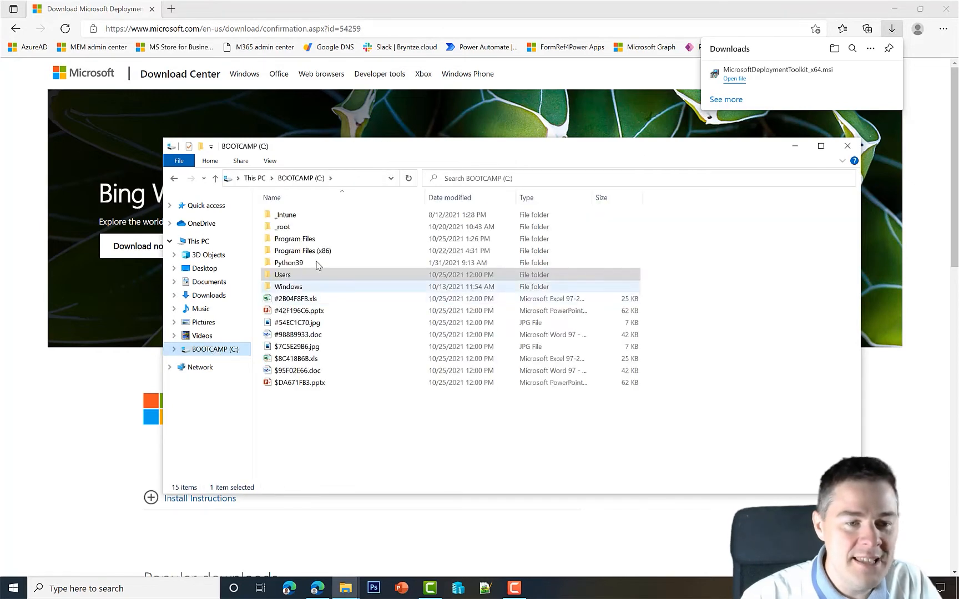
{"action": "left_click", "coordinate": [294, 239]}
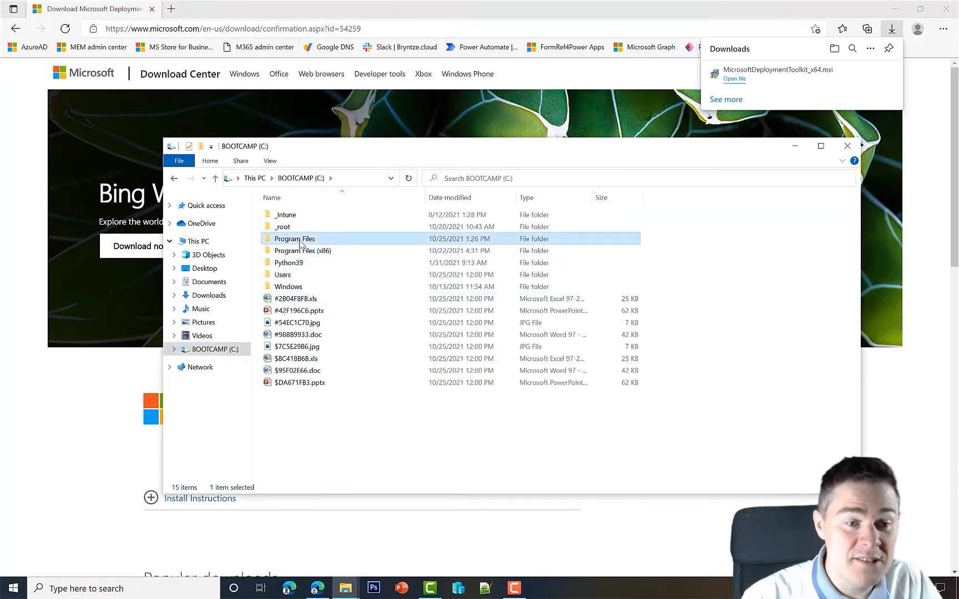
{"action": "double_click", "coordinate": [294, 238]}
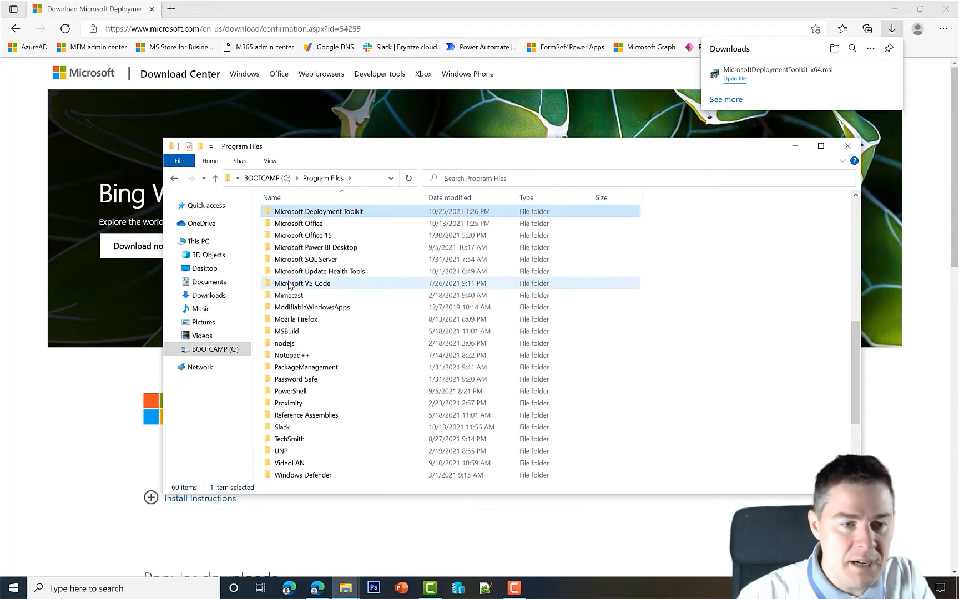
{"action": "double_click", "coordinate": [319, 211]}
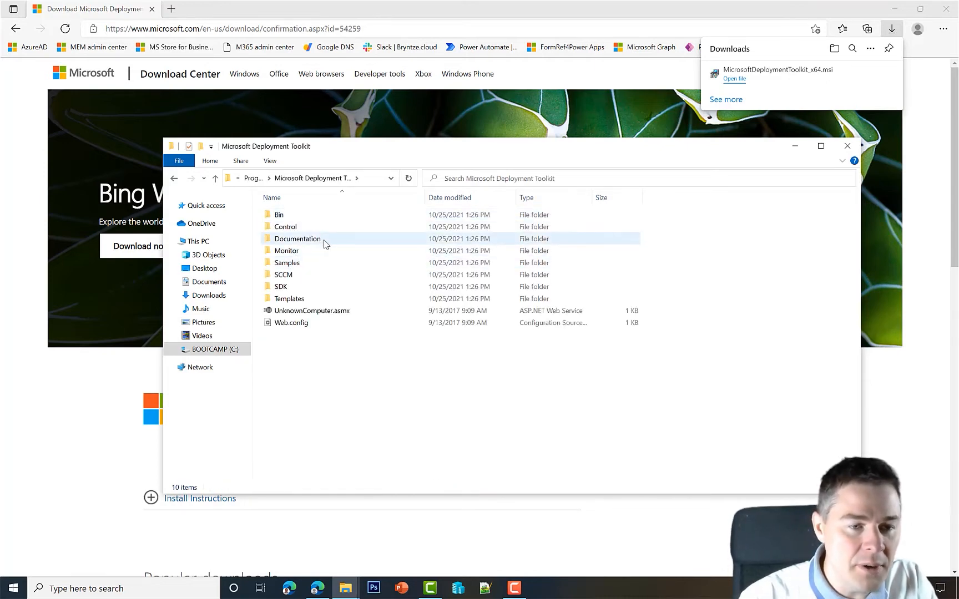
{"action": "double_click", "coordinate": [288, 298]}
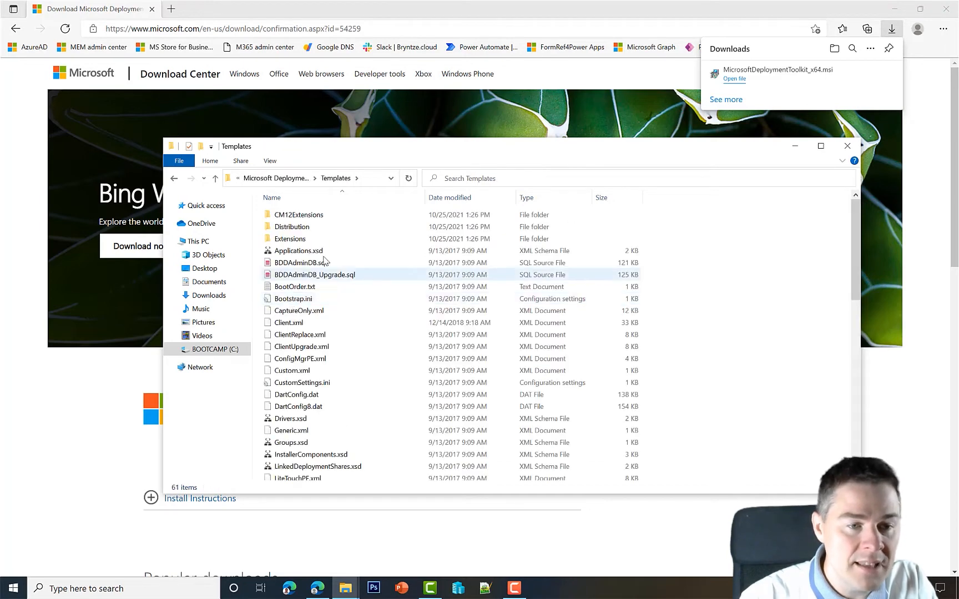
Step: Continue into Distribution\Tools\x64 where ServiceUI.exe lives
{"action": "left_click", "coordinate": [292, 227]}
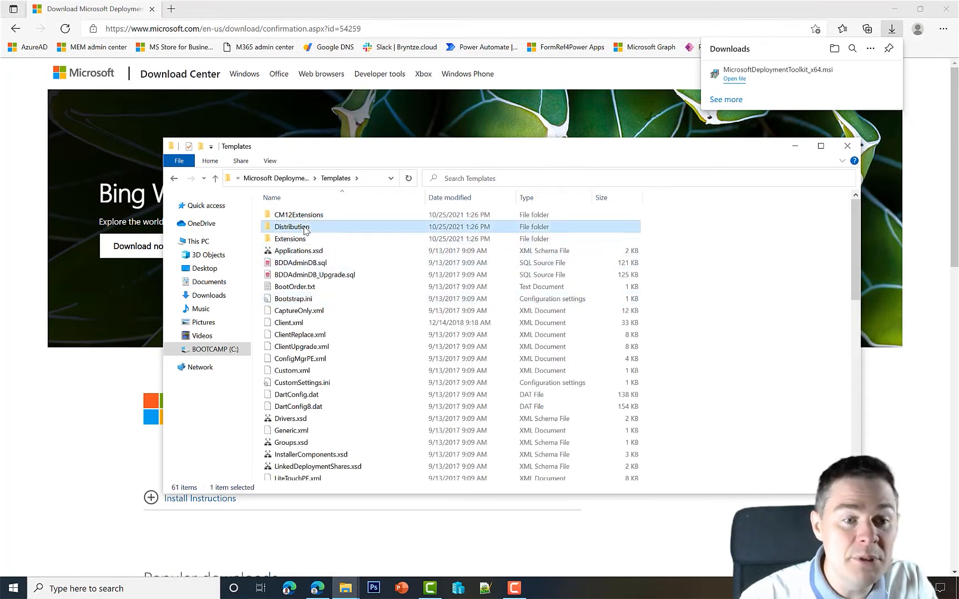
{"action": "double_click", "coordinate": [292, 227]}
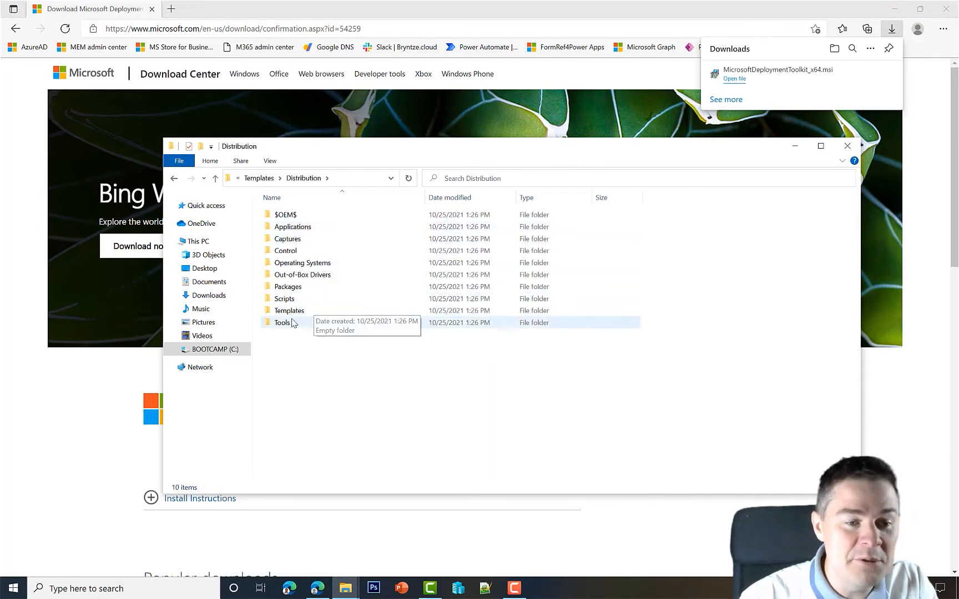
{"action": "double_click", "coordinate": [283, 322]}
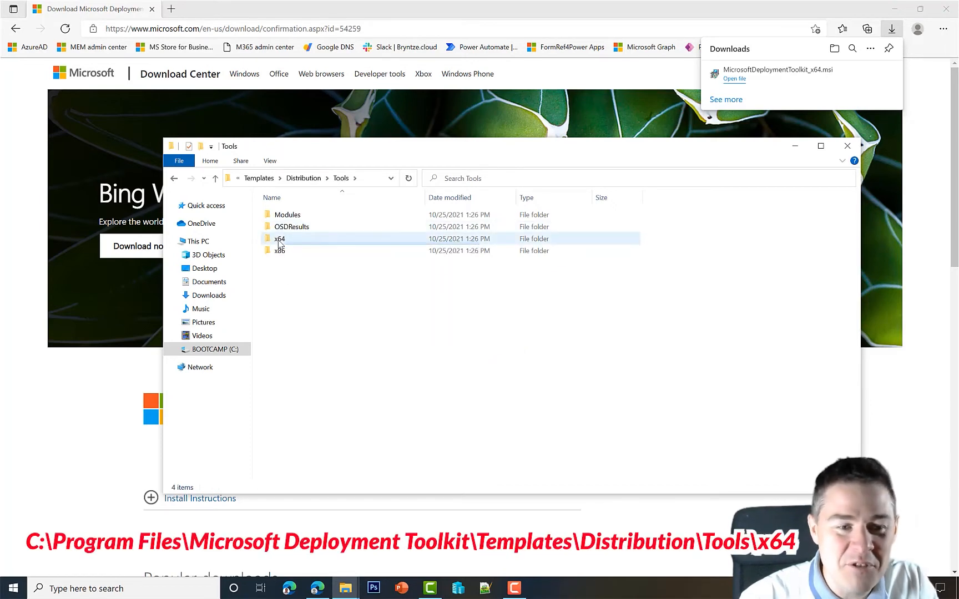
{"action": "double_click", "coordinate": [280, 239]}
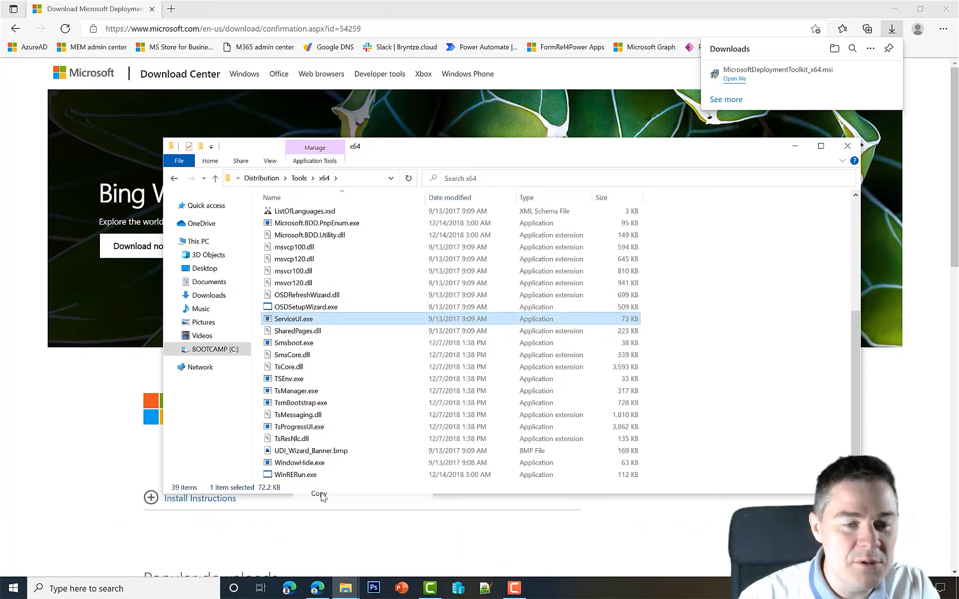
Step: Paste ServiceUI.exe into C:\_Intune\_Template\ManufactureSoftwareX.X.Xx64\Source
{"action": "left_click", "coordinate": [207, 350]}
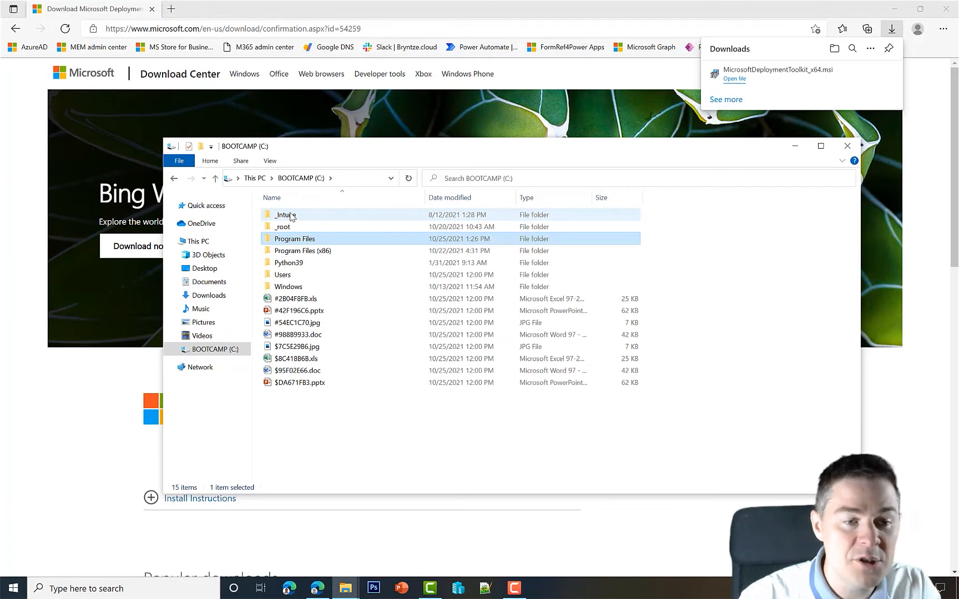
{"action": "double_click", "coordinate": [287, 214]}
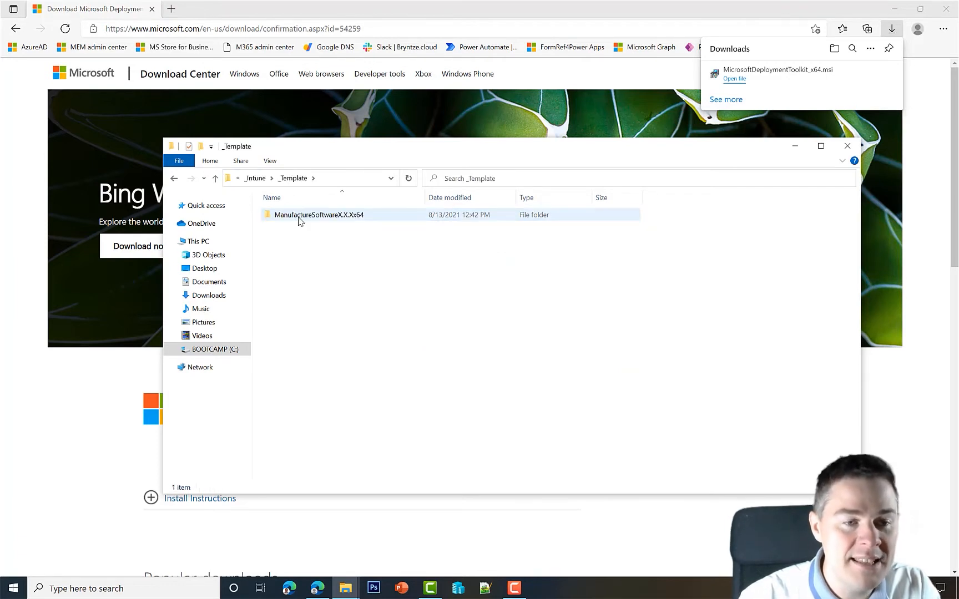
{"action": "double_click", "coordinate": [318, 214]}
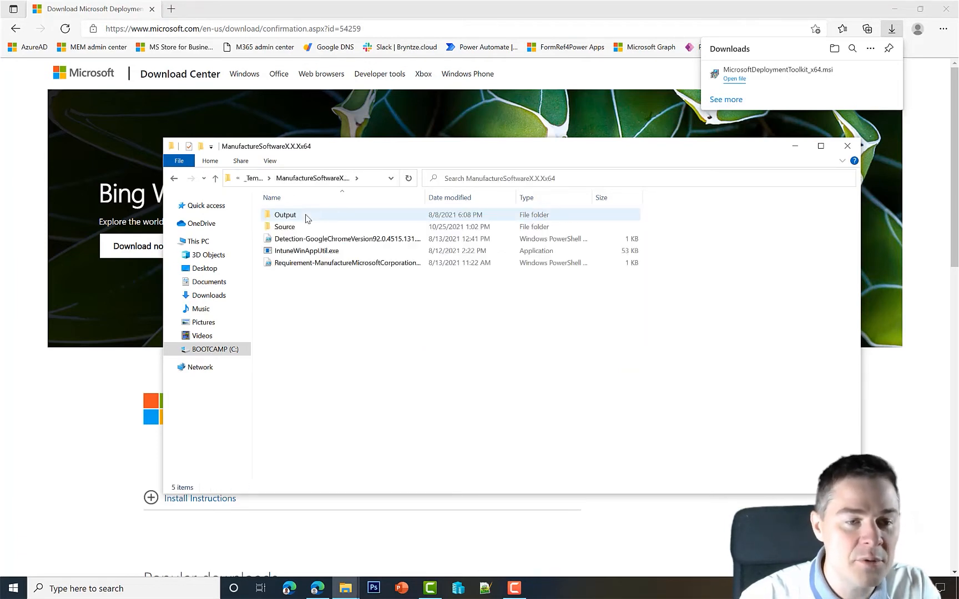
{"action": "double_click", "coordinate": [284, 227]}
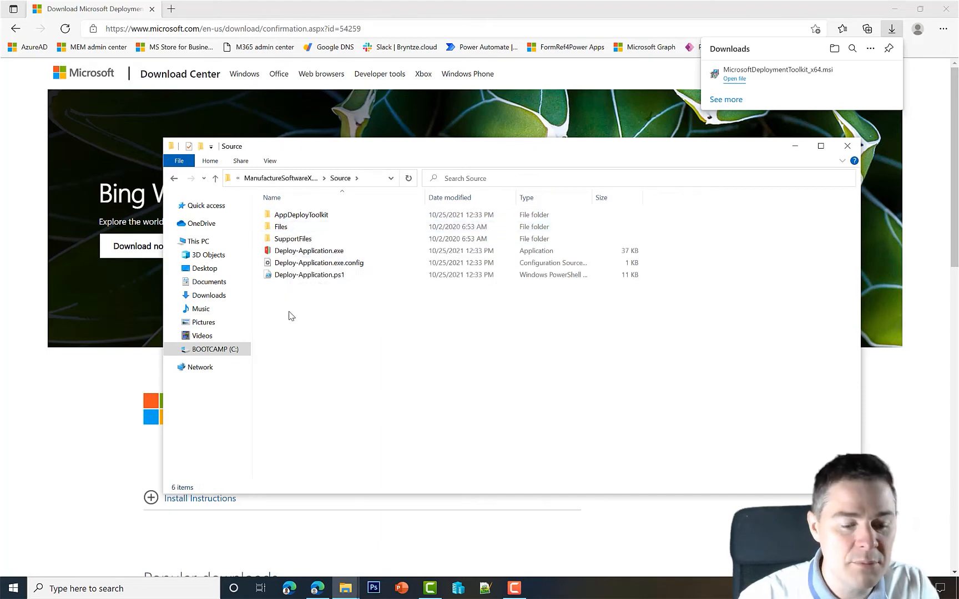
{"action": "key", "text": "ctrl+v"}
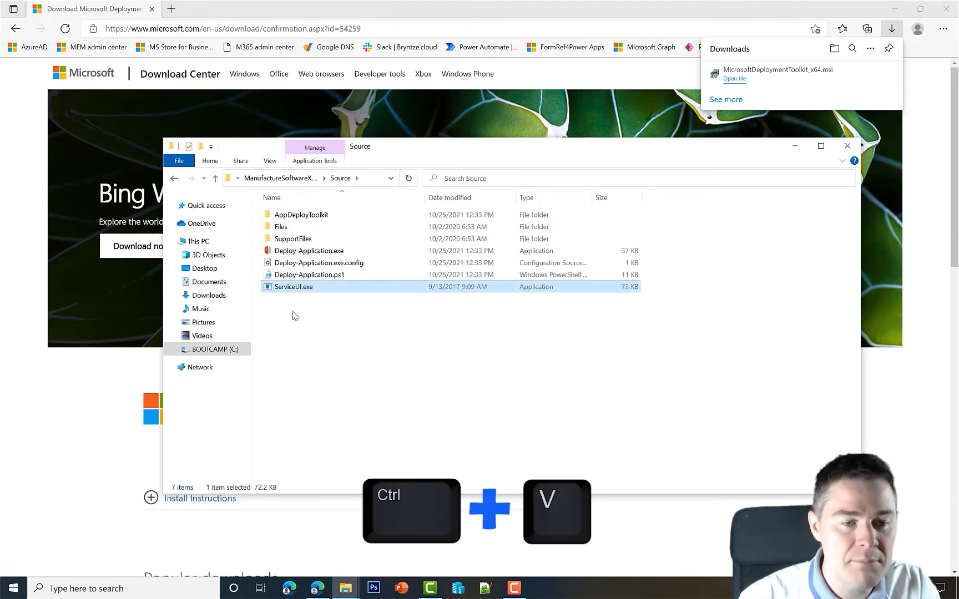
{"action": "left_click", "coordinate": [304, 315]}
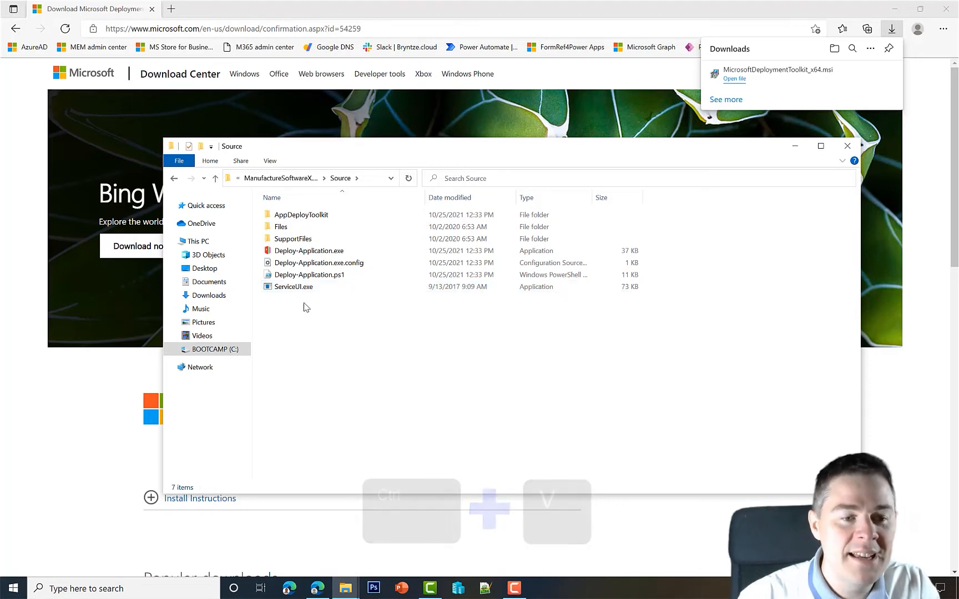
Step: Launch Deploy-Application.exe from the Source folder to start the deployment
{"action": "left_click", "coordinate": [293, 286]}
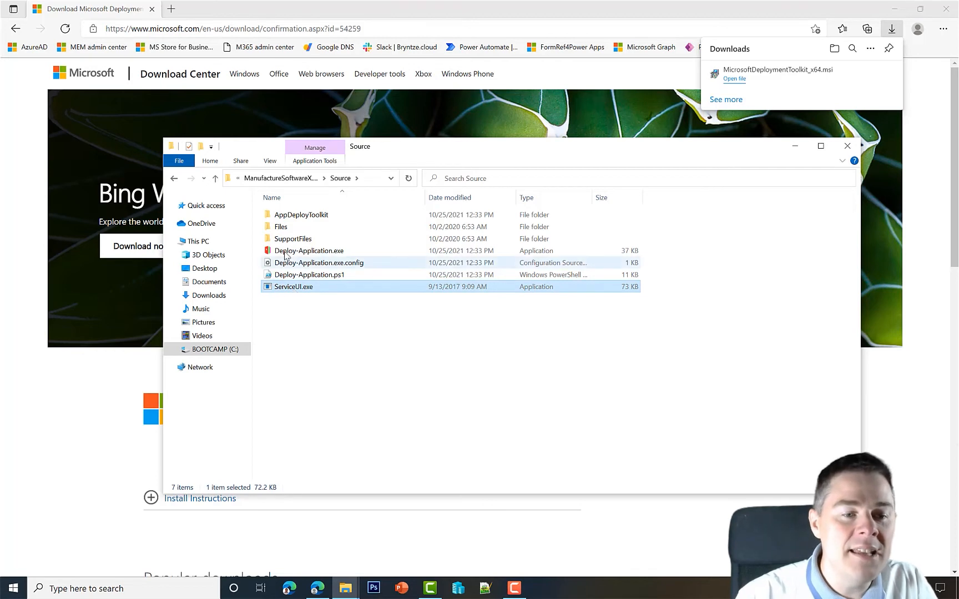
{"action": "left_click", "coordinate": [308, 250]}
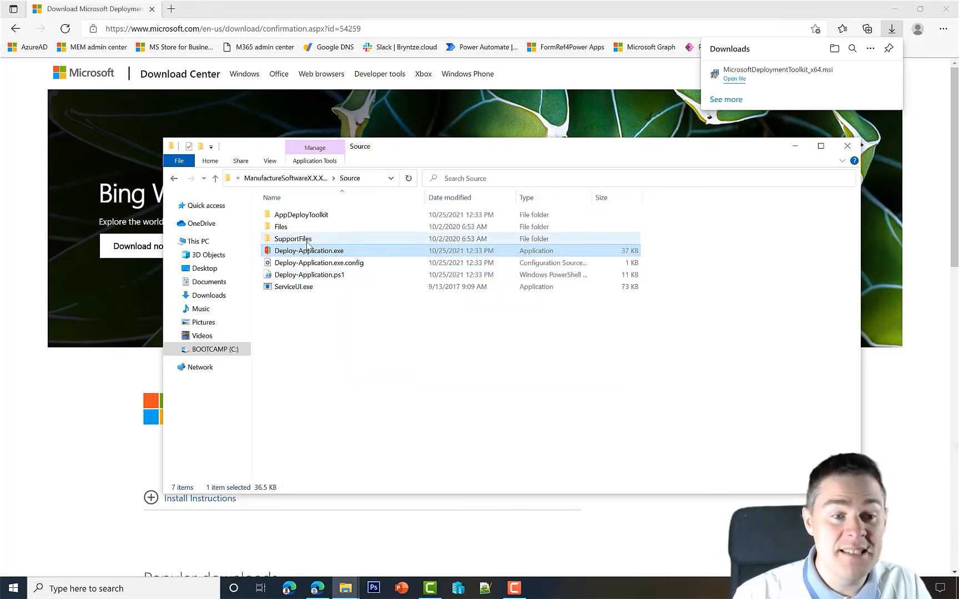
{"action": "mouse_move", "coordinate": [327, 264]}
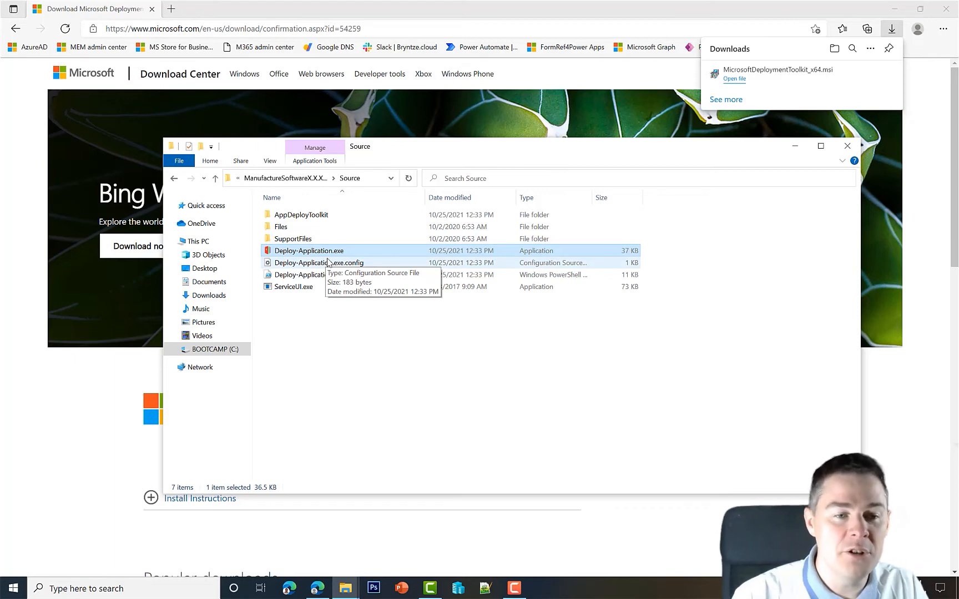
{"action": "double_click", "coordinate": [309, 250]}
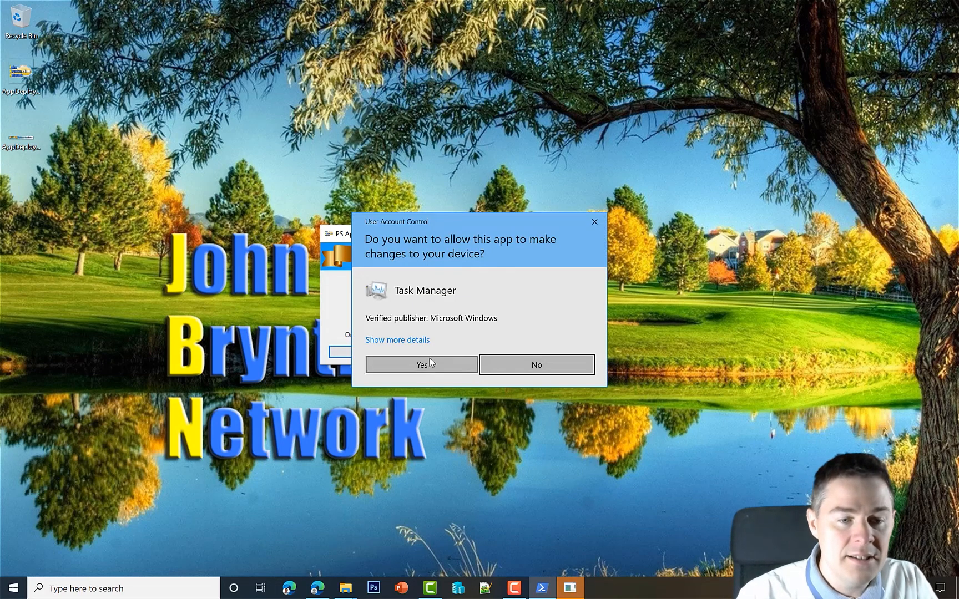
Step: Locate powershell.exe in the Details list with Session ID 1, then dismiss the install prompt
{"action": "left_click", "coordinate": [421, 364]}
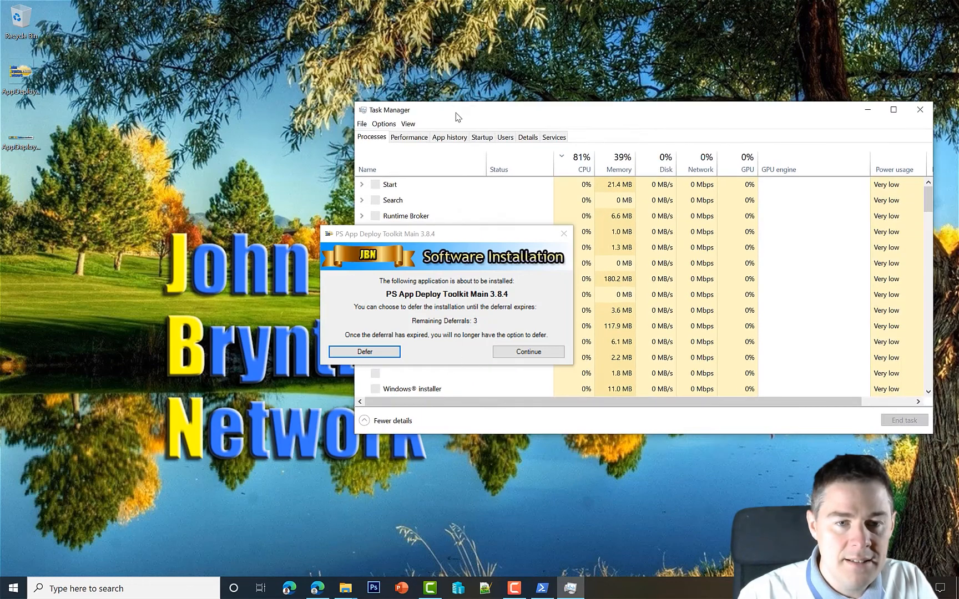
{"action": "left_click", "coordinate": [527, 136]}
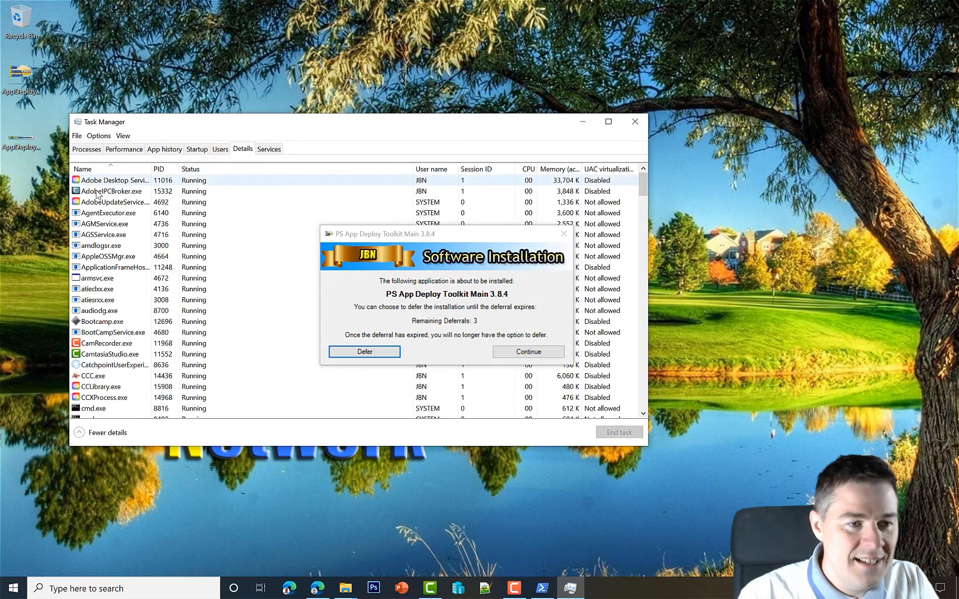
{"action": "left_click", "coordinate": [113, 202]}
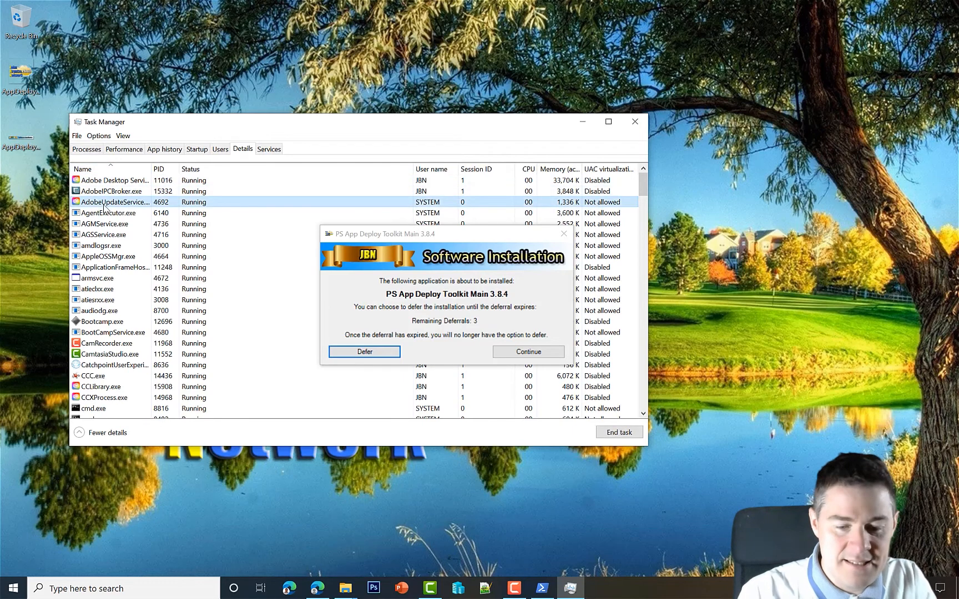
{"action": "scroll", "scroll_direction": "down", "scroll_amount": 3}
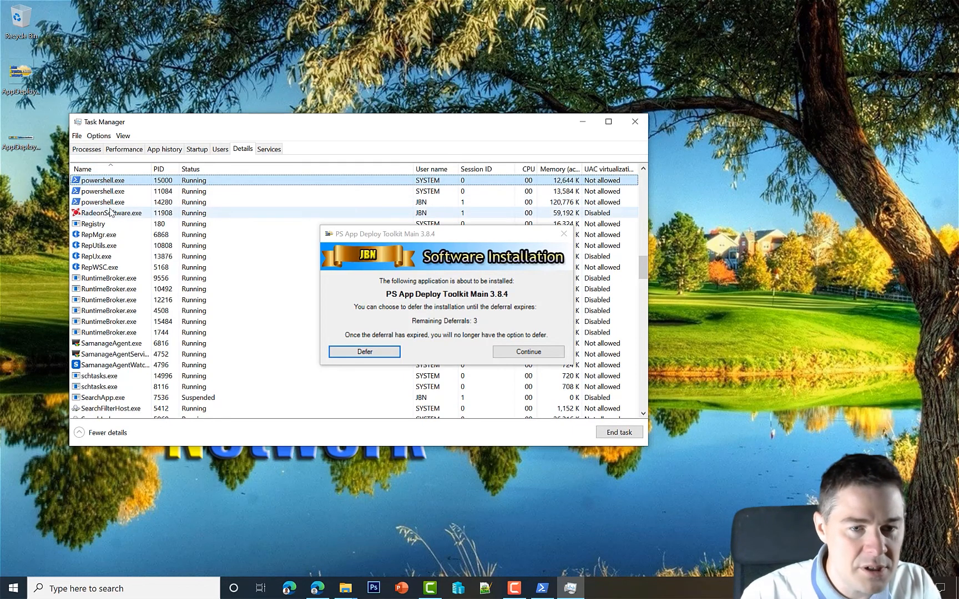
{"action": "left_click", "coordinate": [101, 202]}
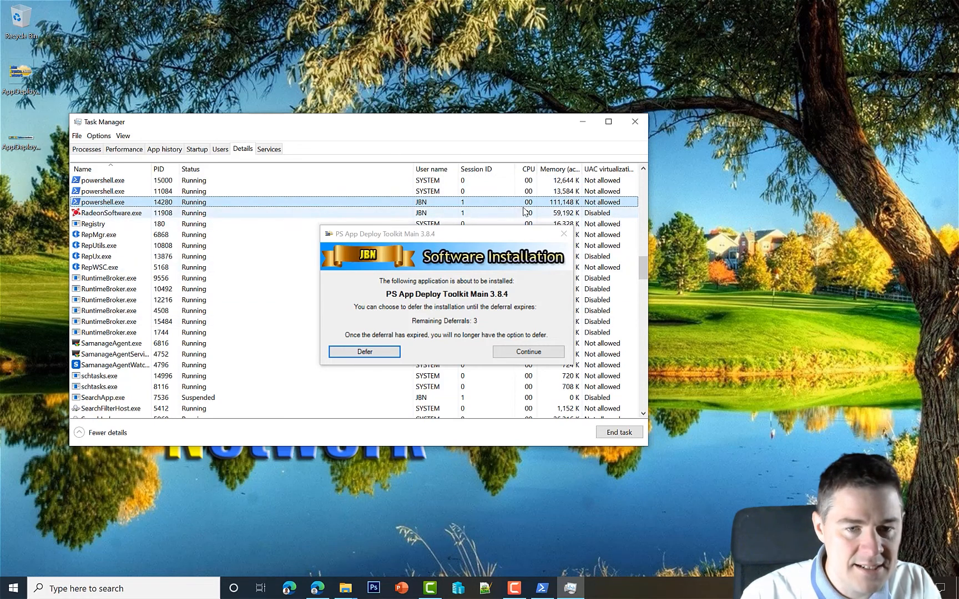
{"action": "mouse_move", "coordinate": [465, 203]}
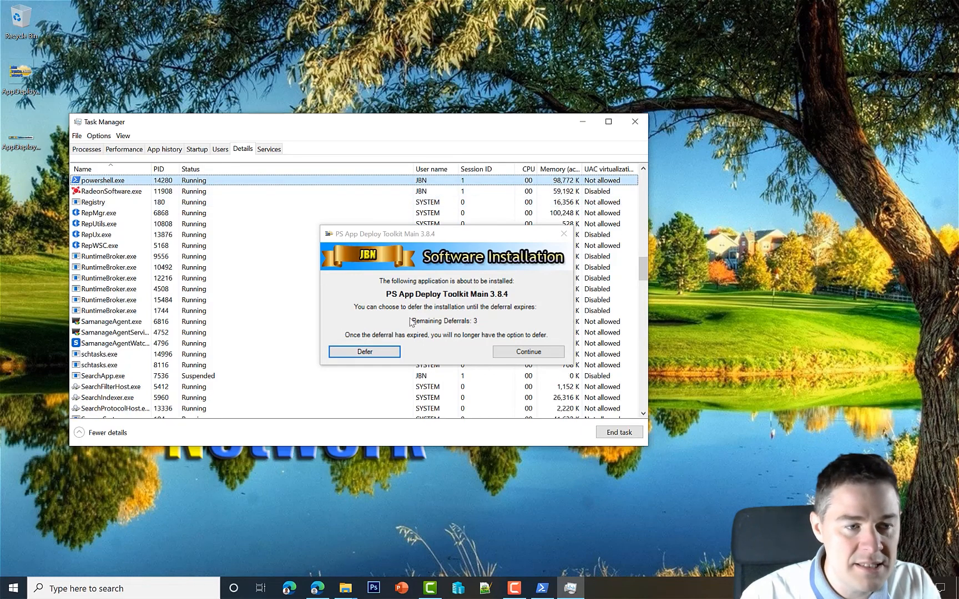
{"action": "left_click", "coordinate": [363, 351]}
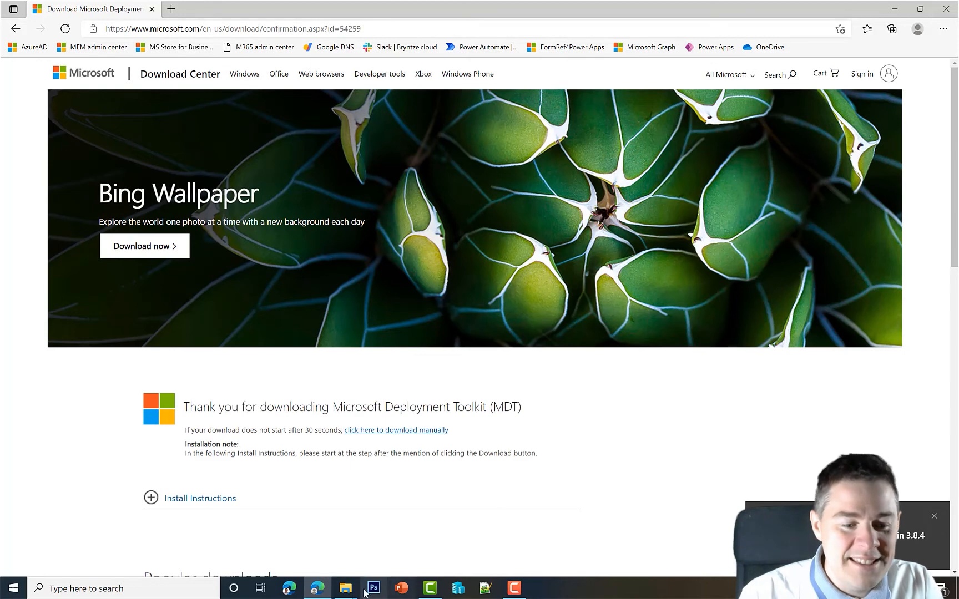
Step: Return to the template's Source folder and select the copied ServiceUI.exe
{"action": "left_click", "coordinate": [345, 588]}
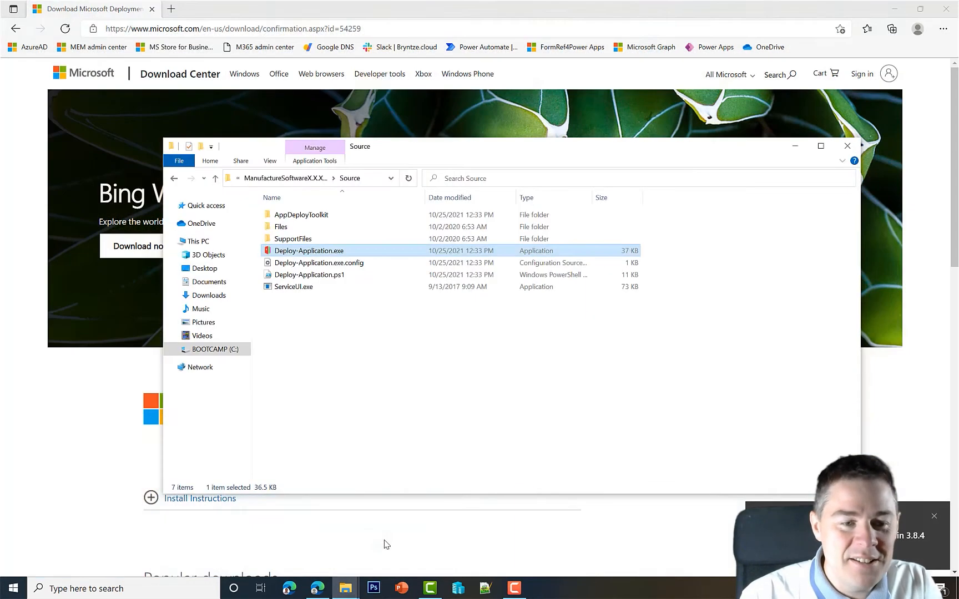
{"action": "left_click", "coordinate": [294, 287]}
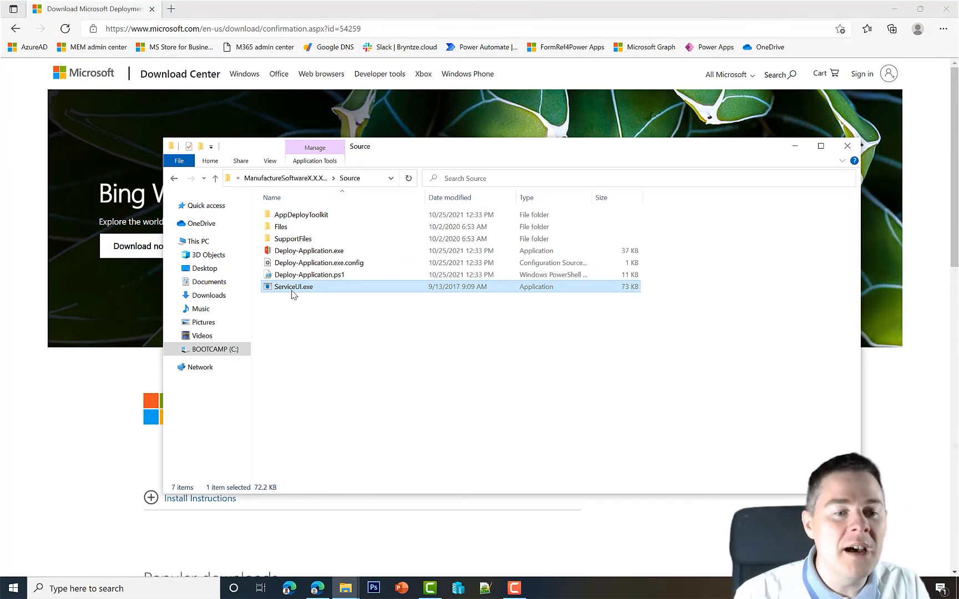
{"action": "mouse_move", "coordinate": [308, 250]}
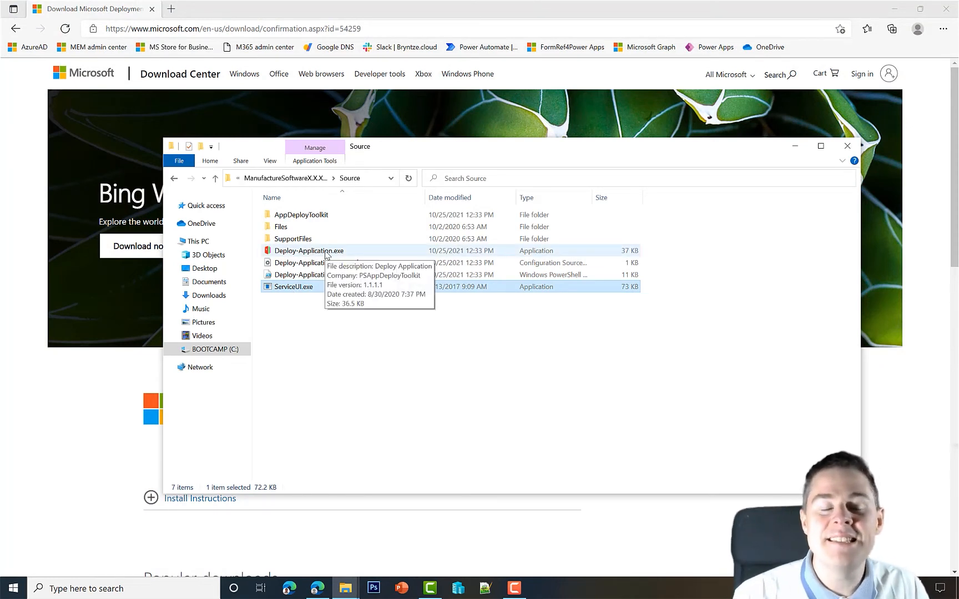